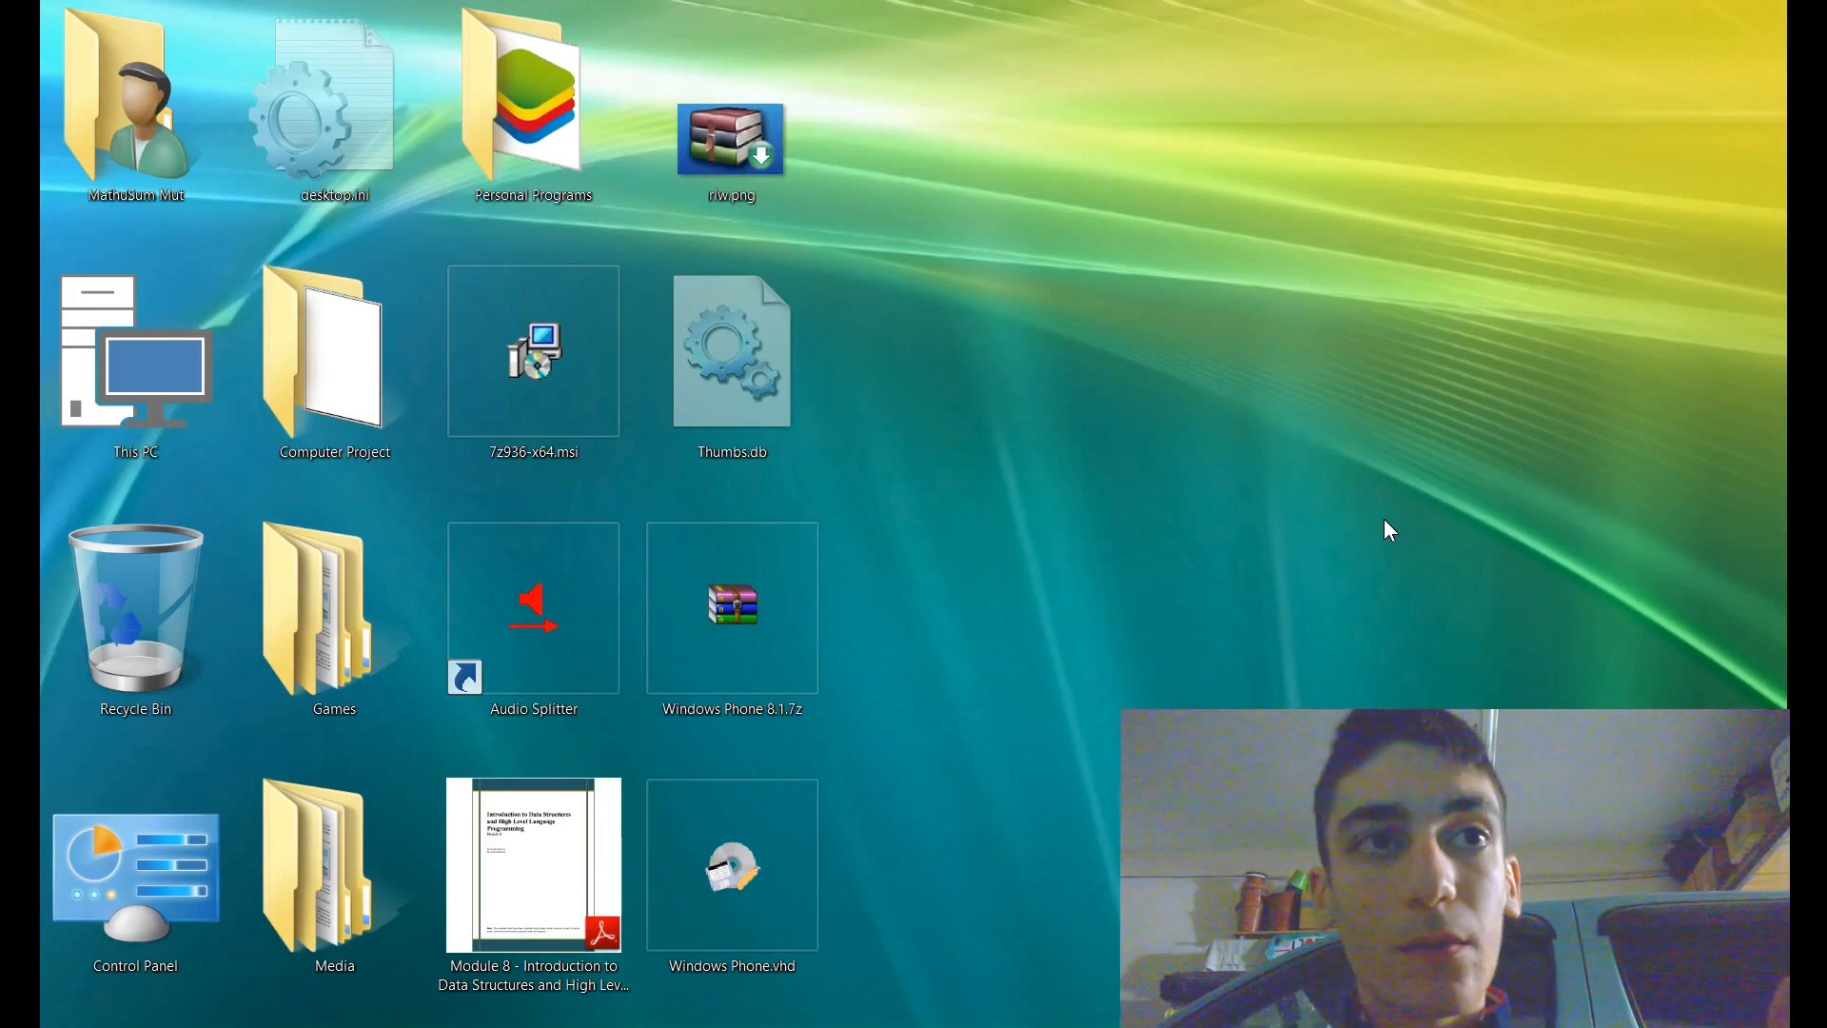
mouse_move(1388, 521)
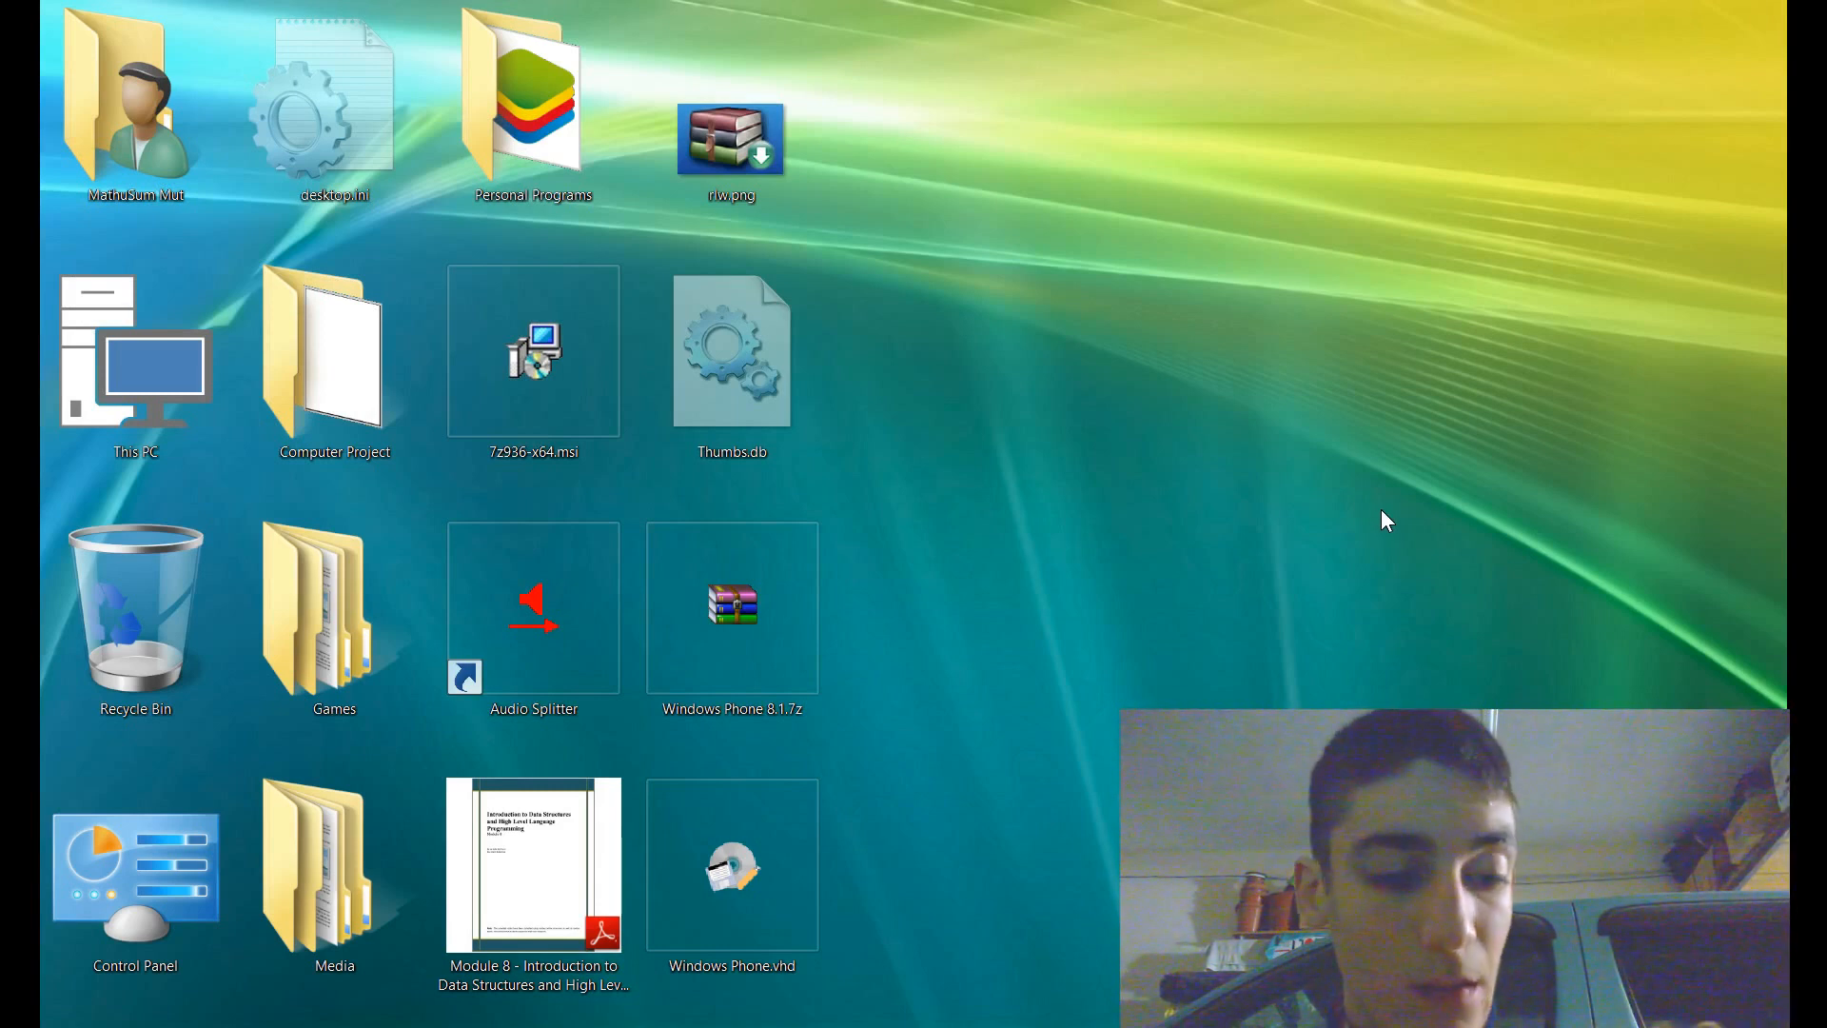
mouse_move(1364, 519)
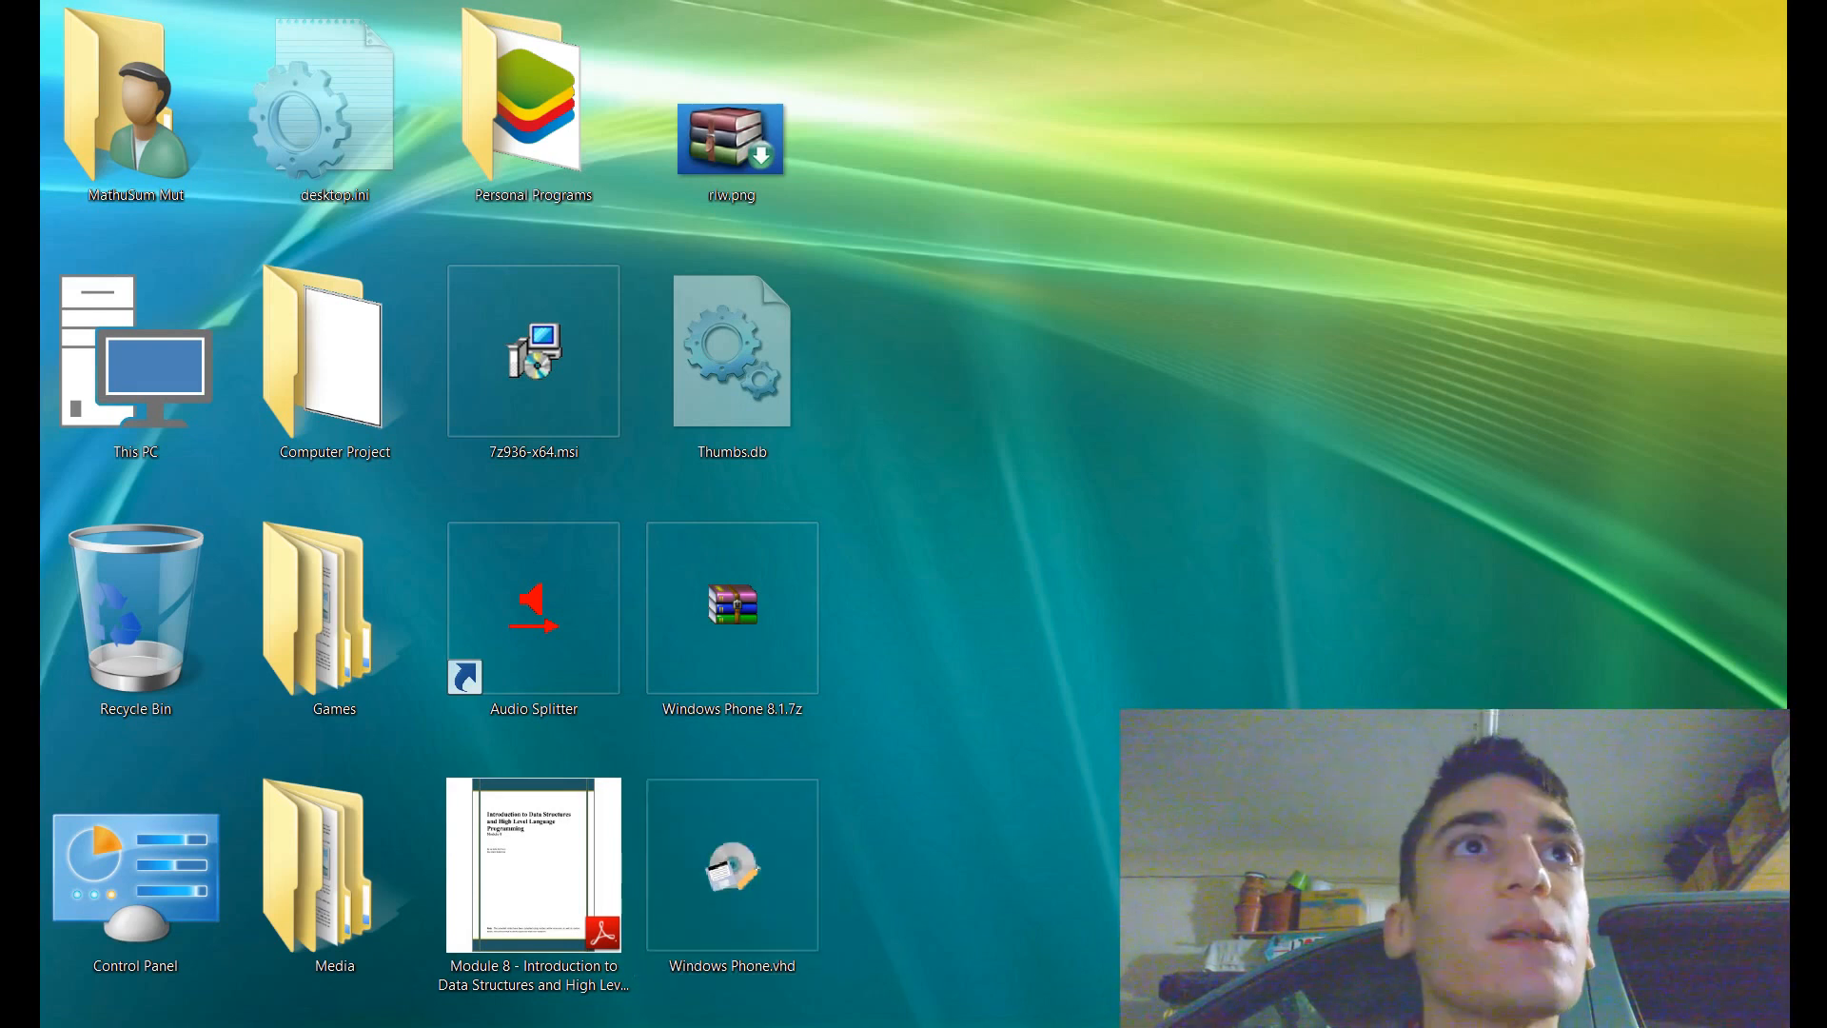
Reach the 7-Zip download page from the bookmarks folder and browse the Start screen's Apps by category.
click(247, 65)
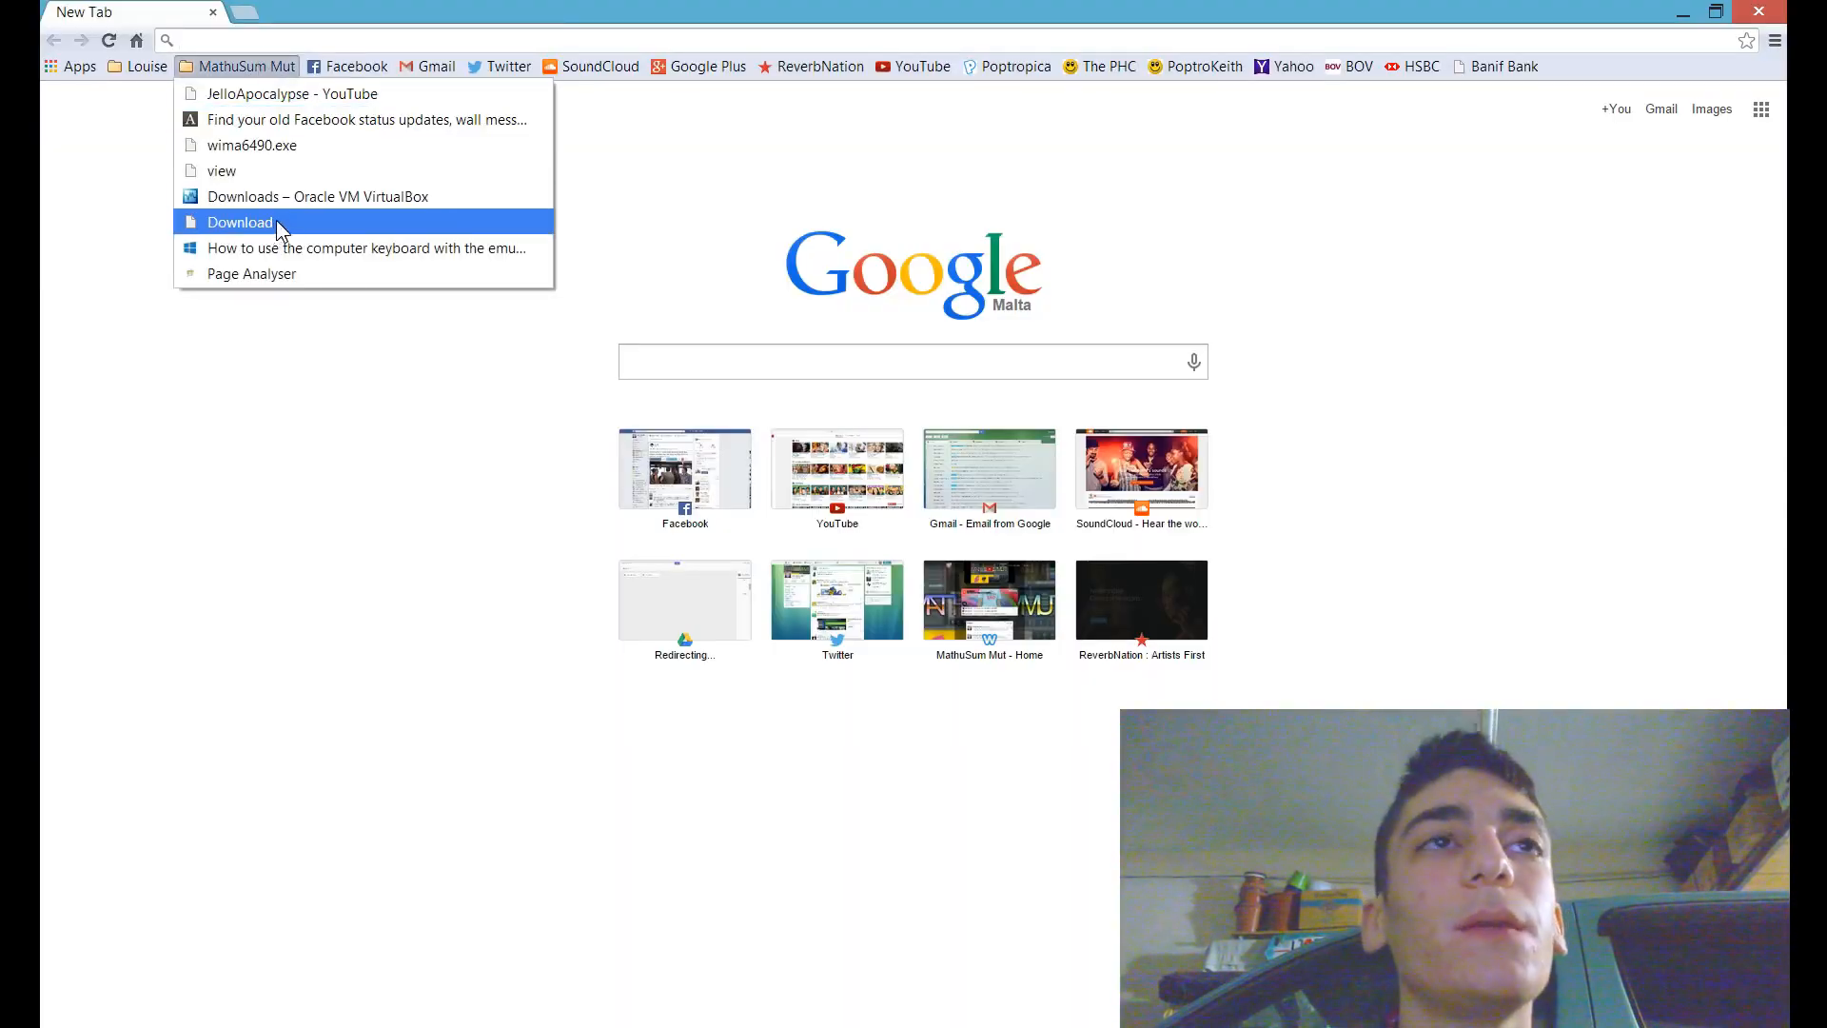
mouse_move(251, 144)
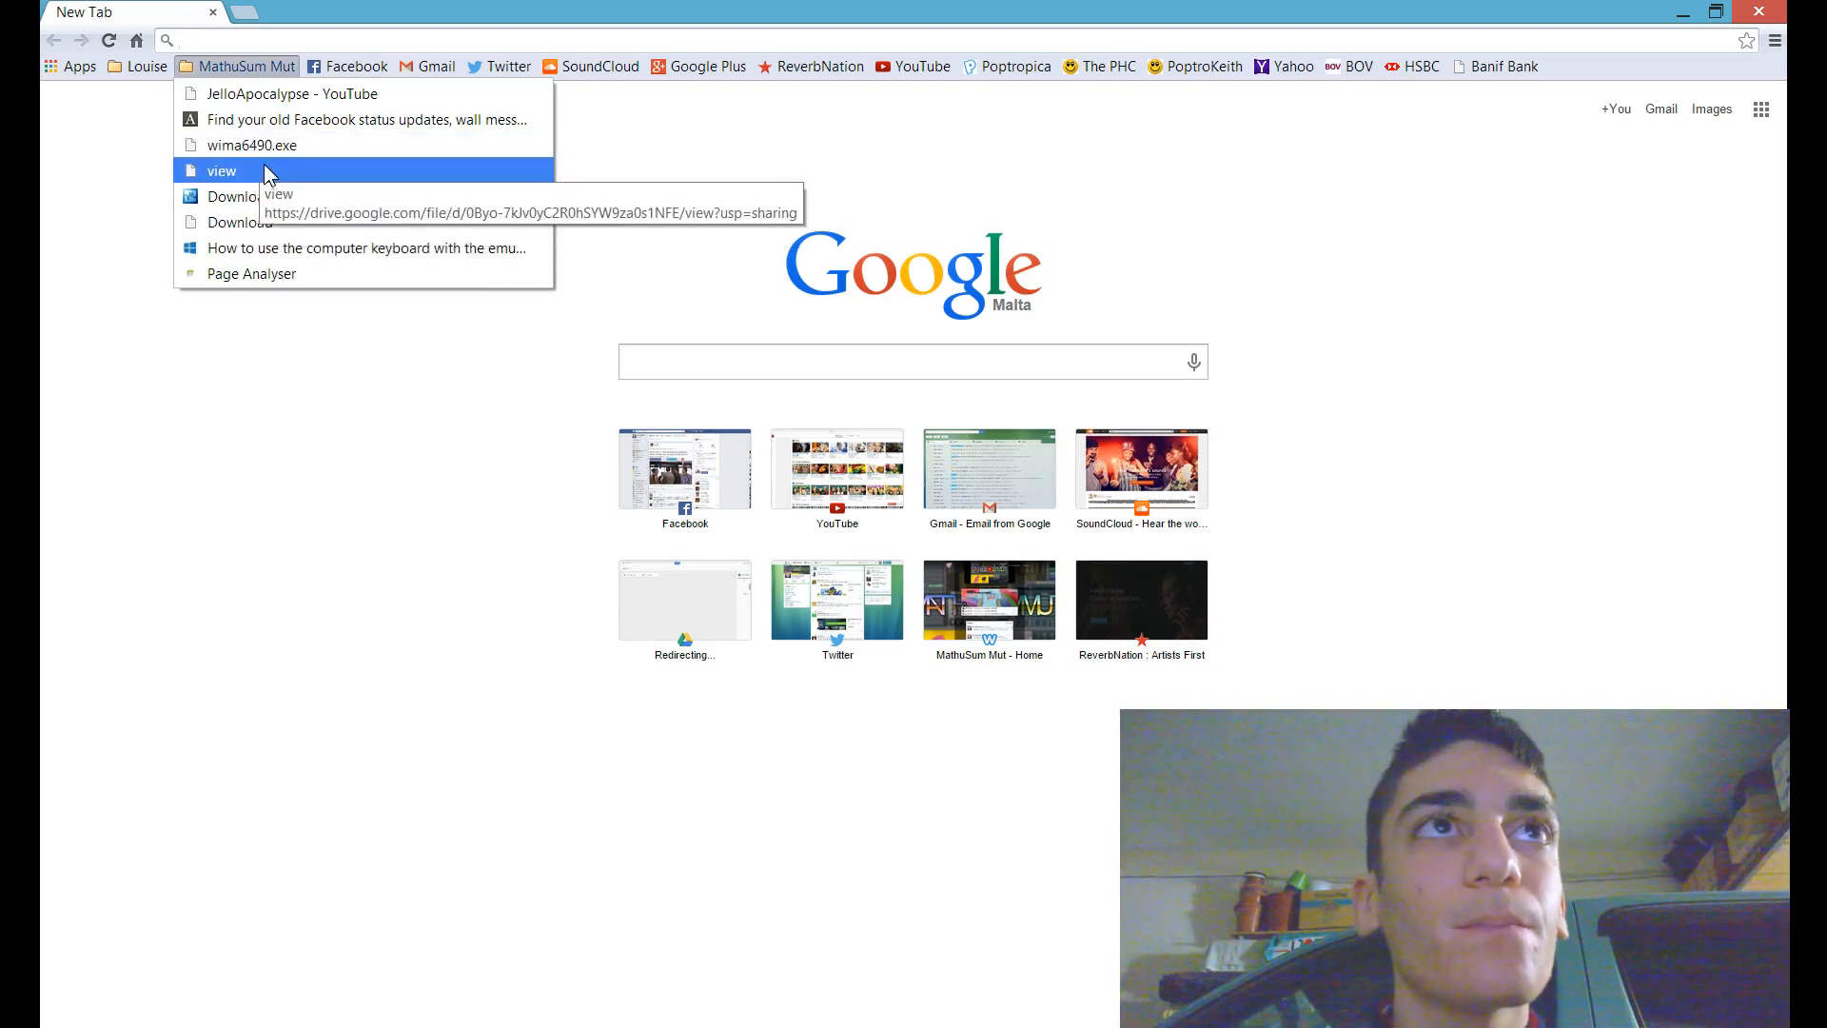
click(221, 170)
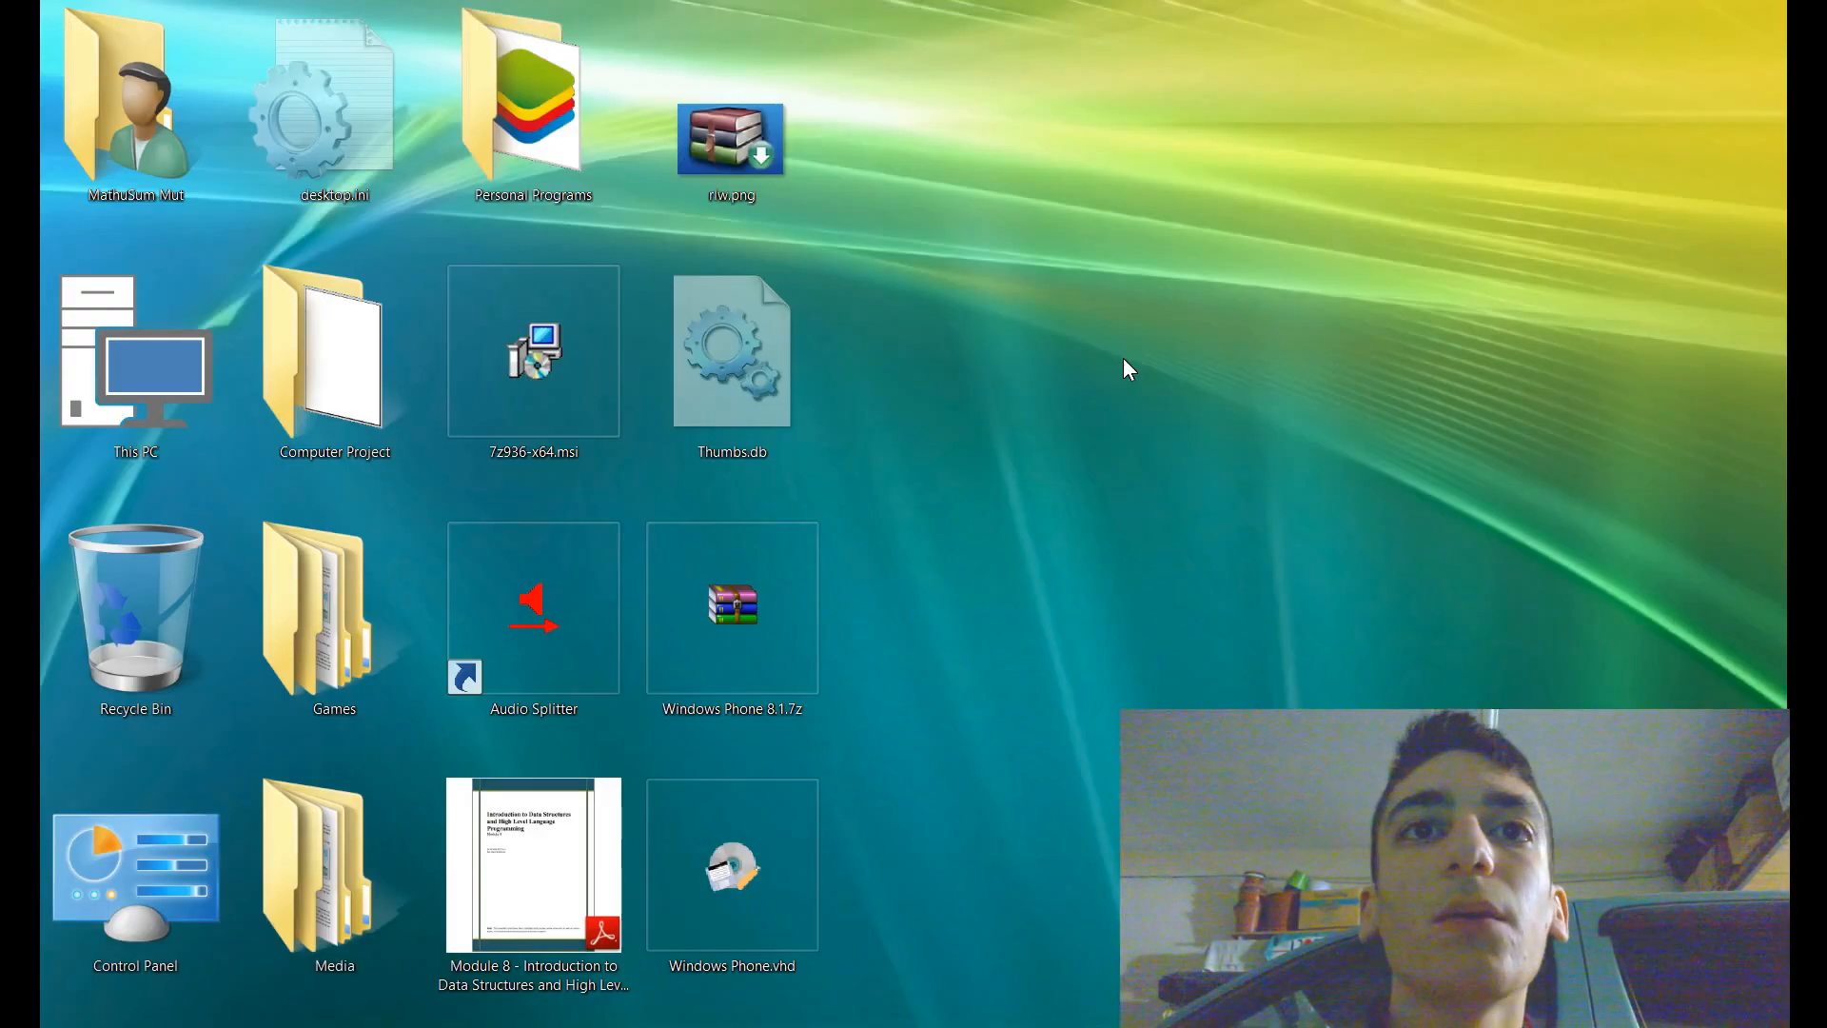
right_click(731, 606)
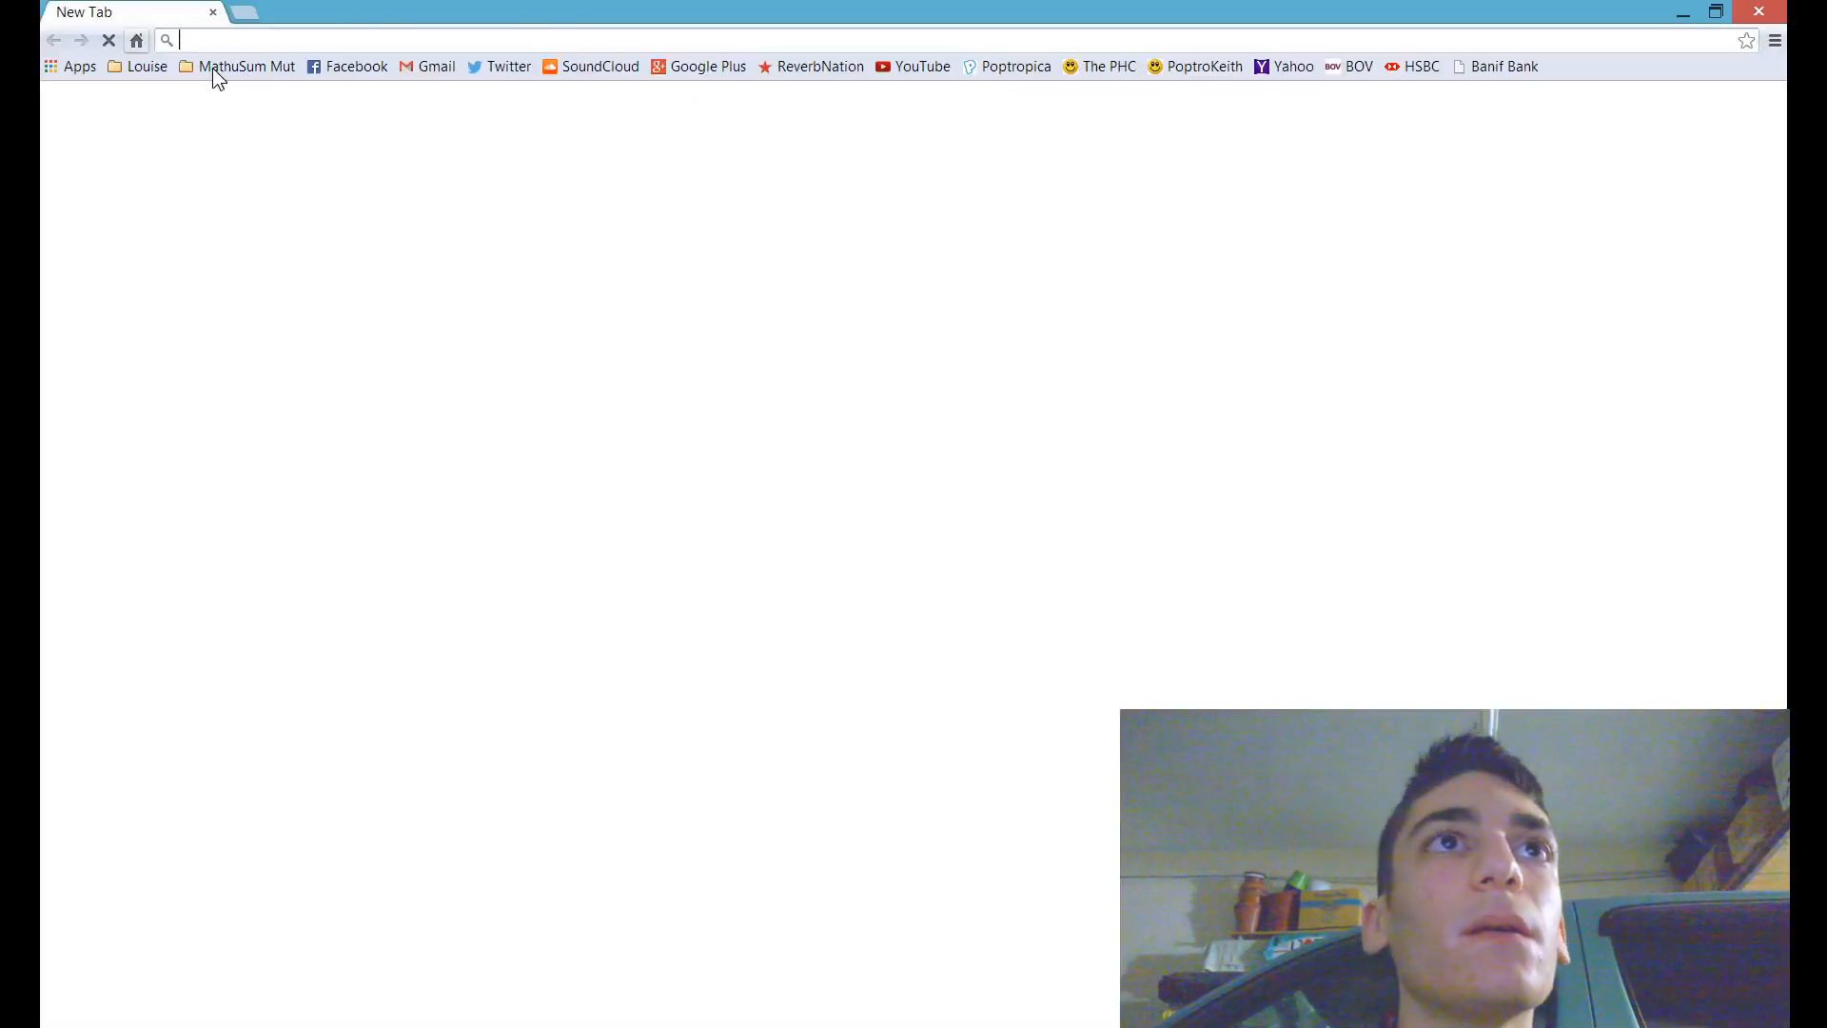
click(245, 66)
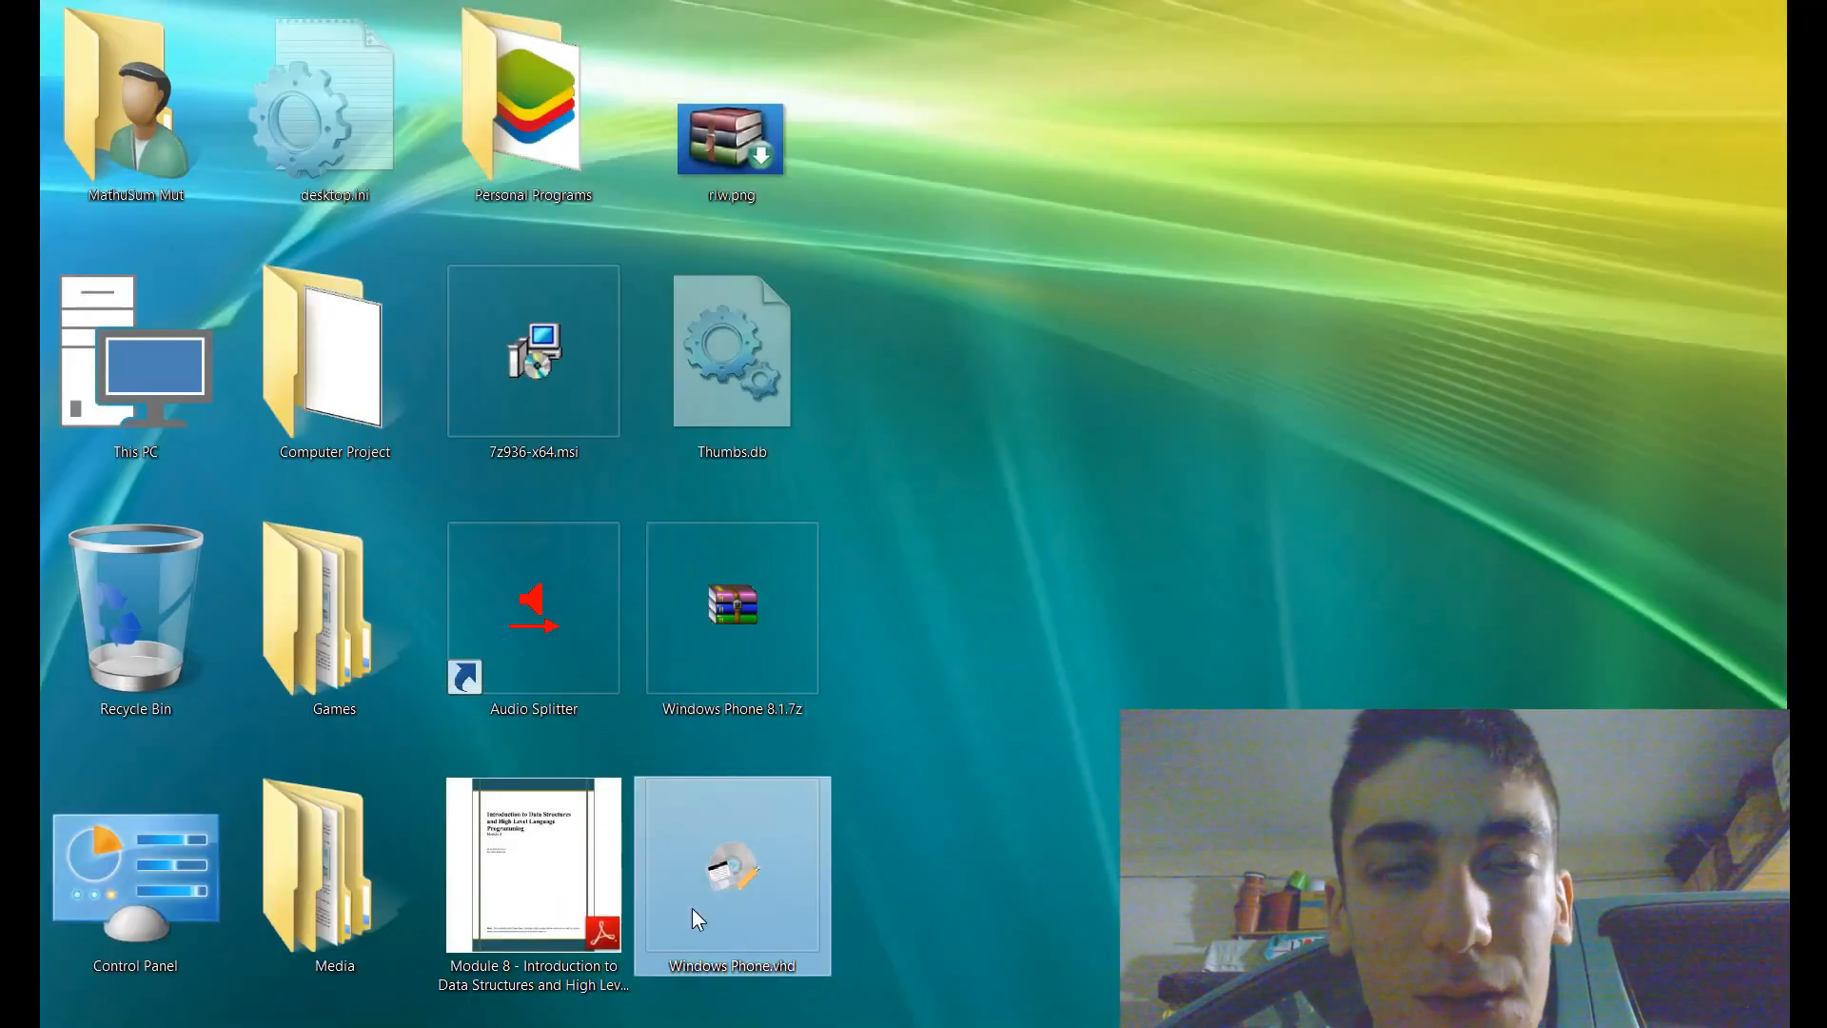
mouse_move(729, 868)
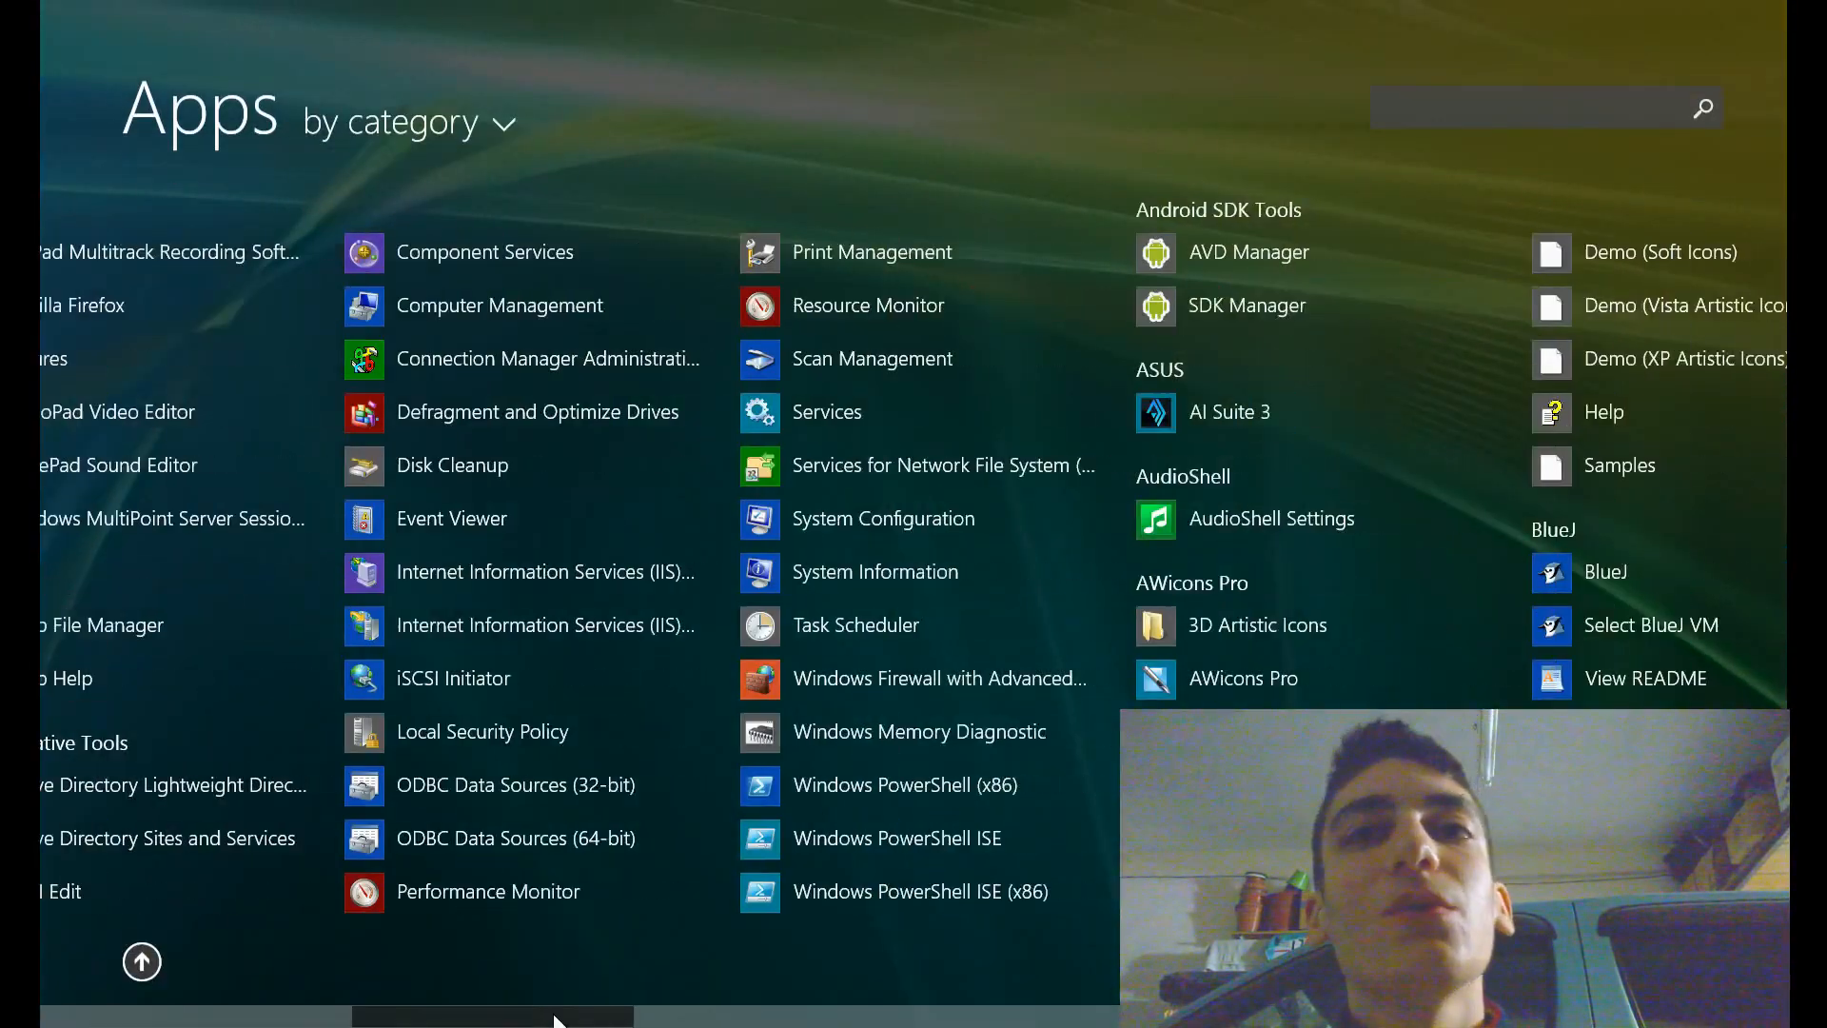
scroll(right, 3)
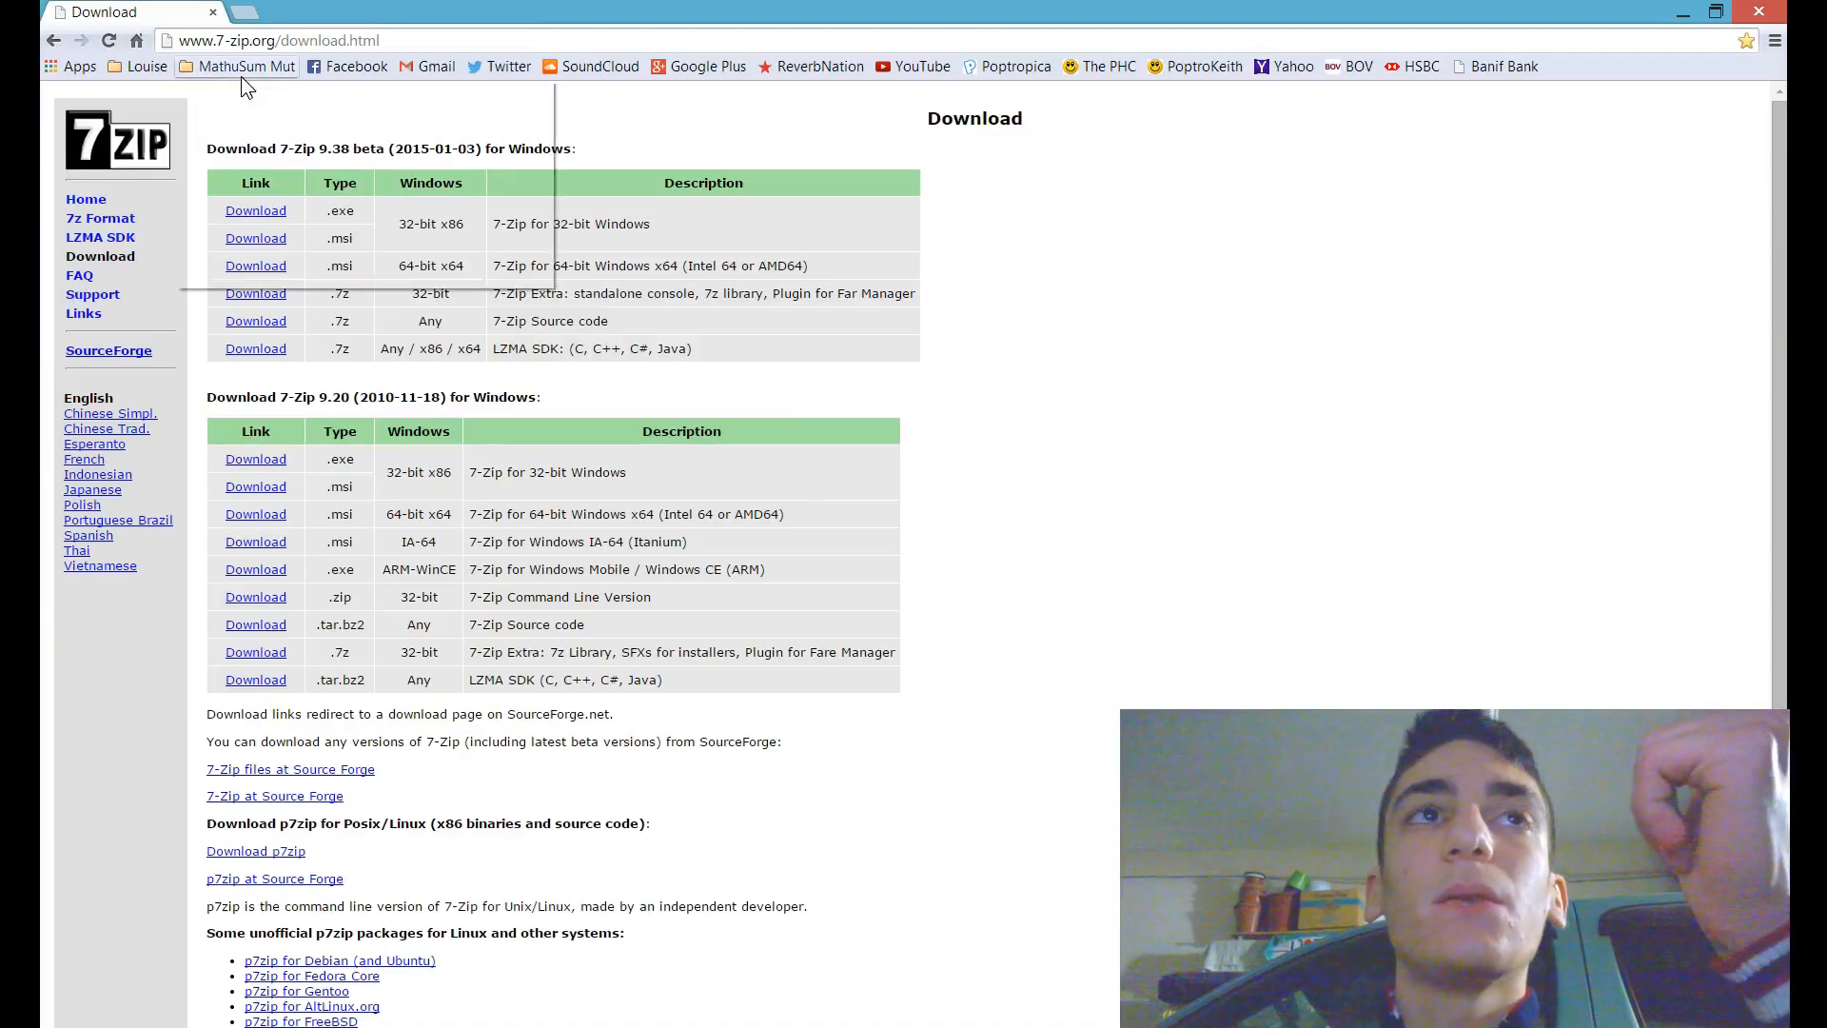
Go to the Downloads – Oracle VM VirtualBox page via the MathuSum Mut bookmarks folder.
click(246, 66)
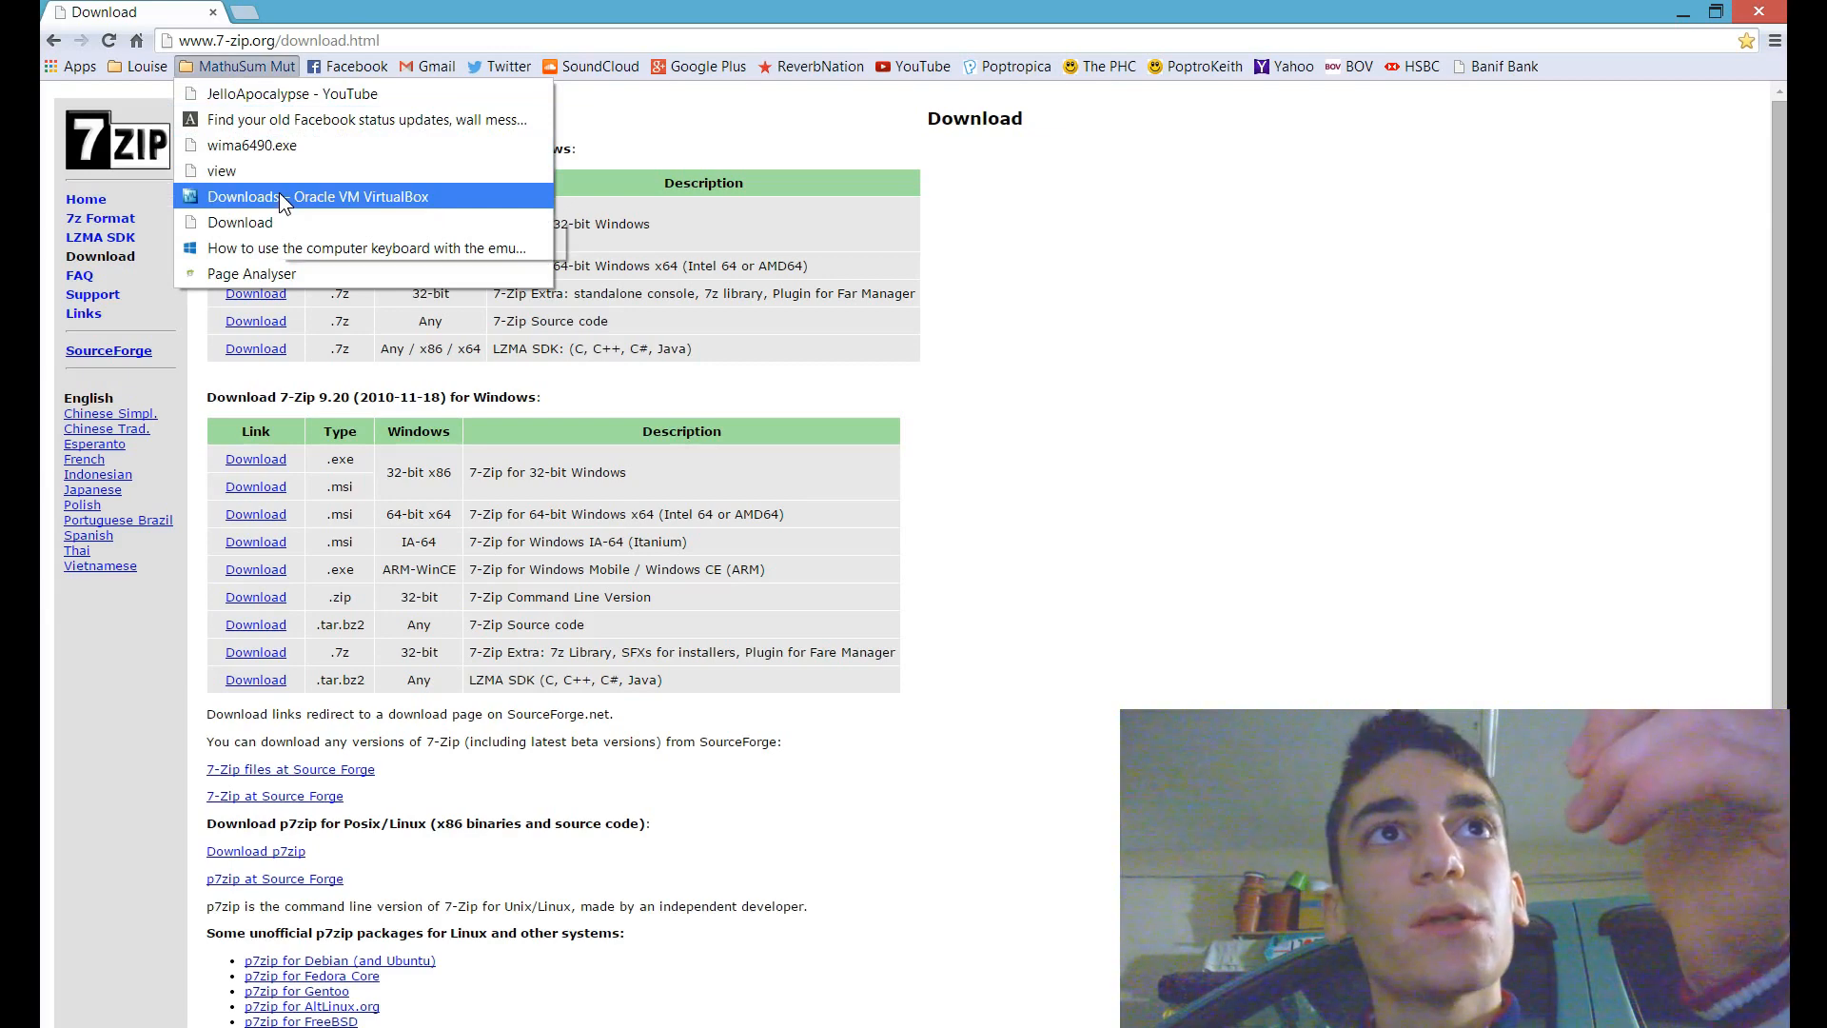
click(291, 197)
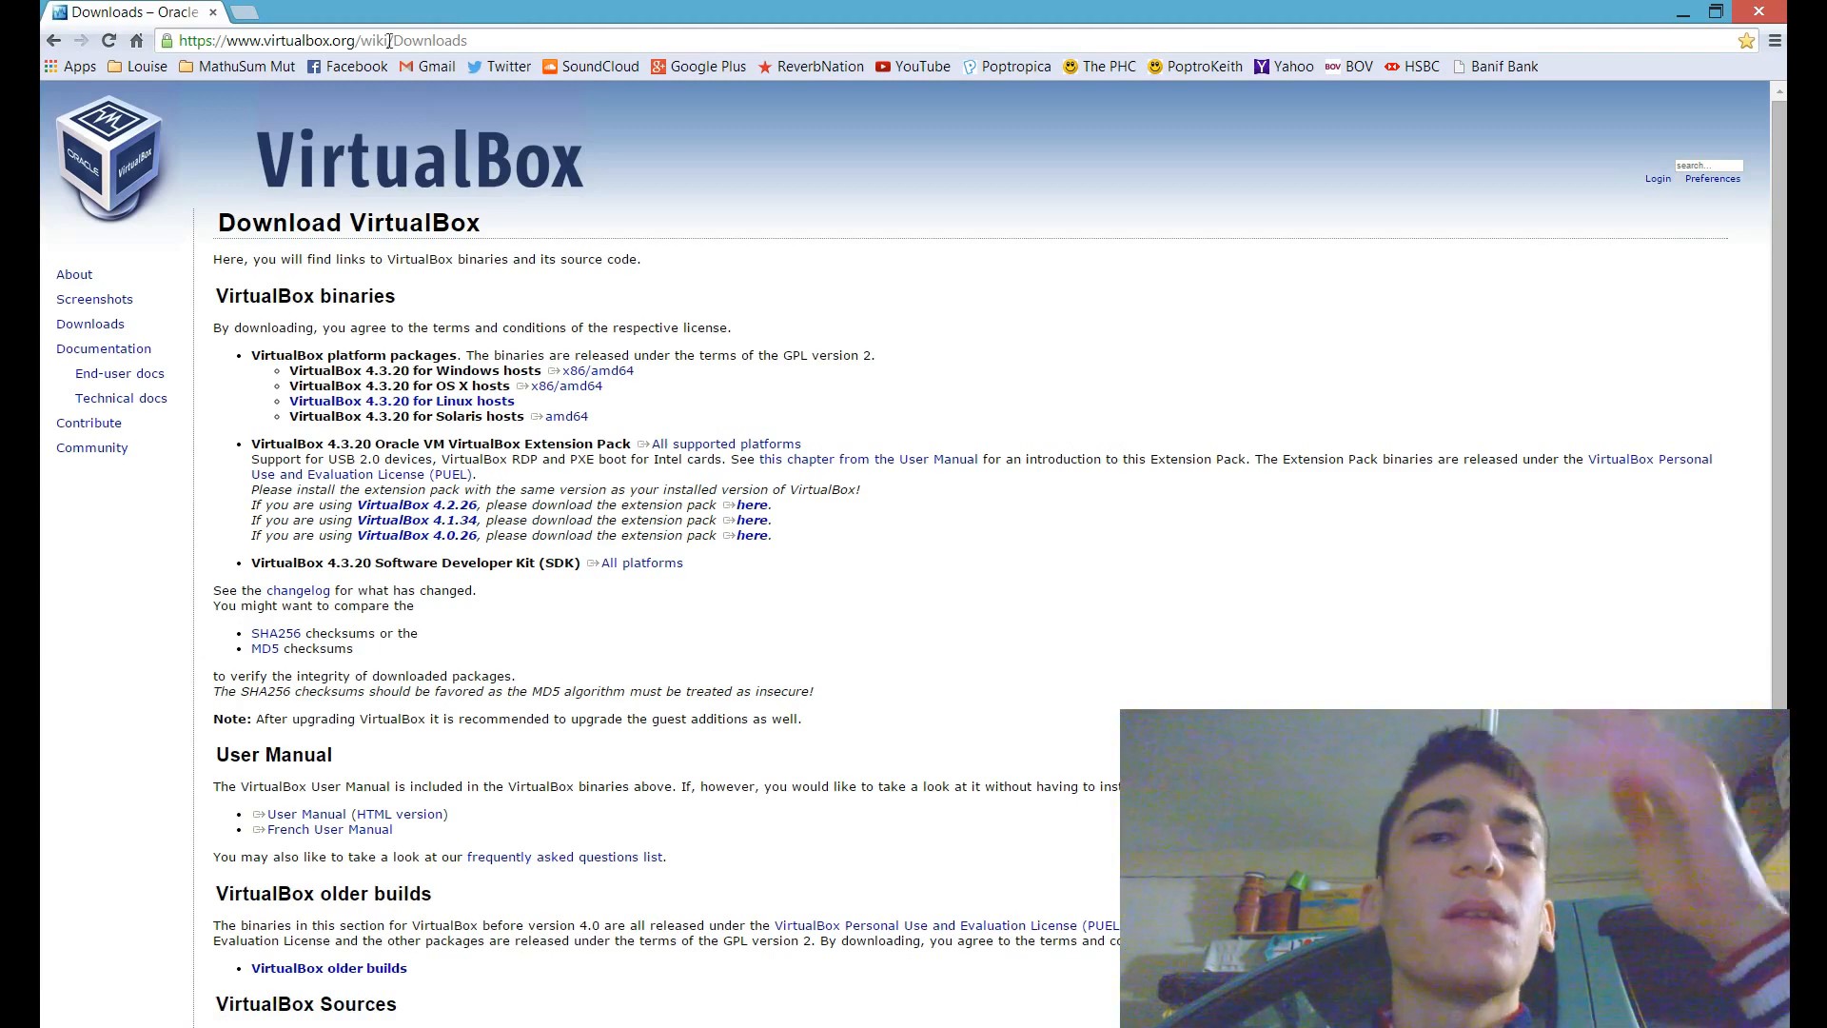
mouse_move(343, 108)
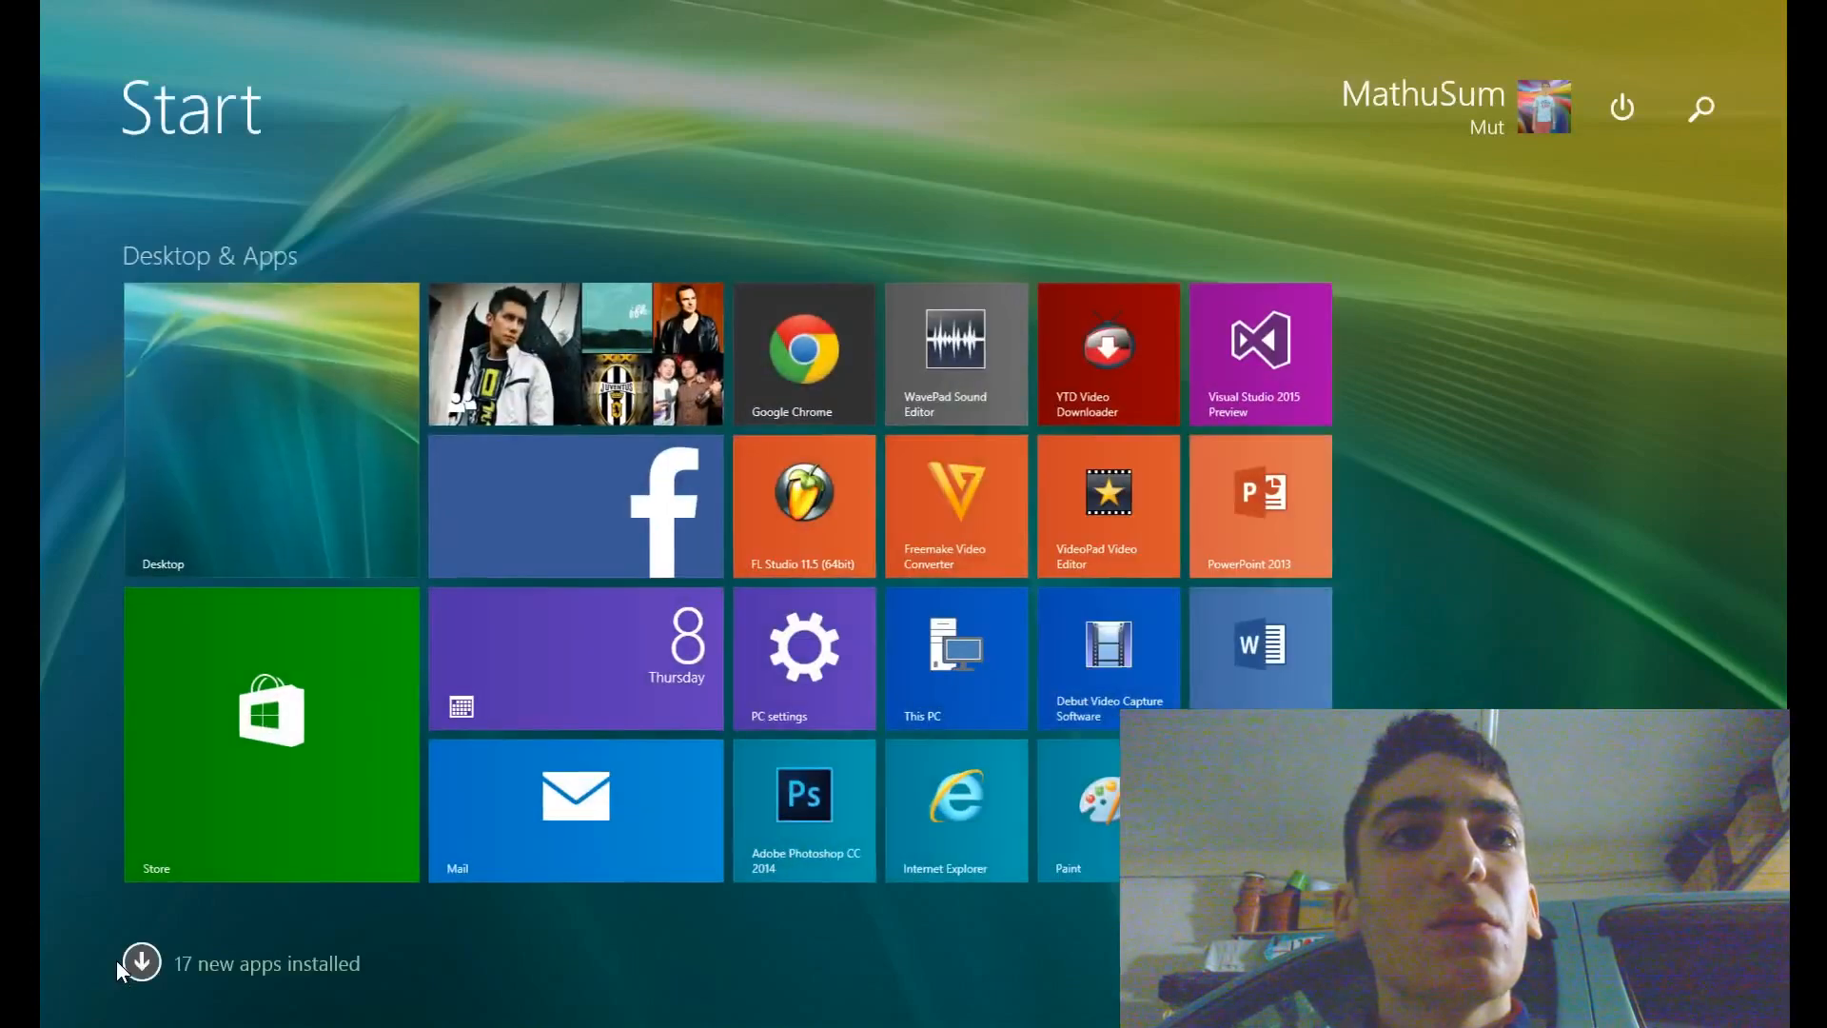
Show the full Apps list and scroll to the Oracle VM VirtualBox entries to launch it.
click(141, 963)
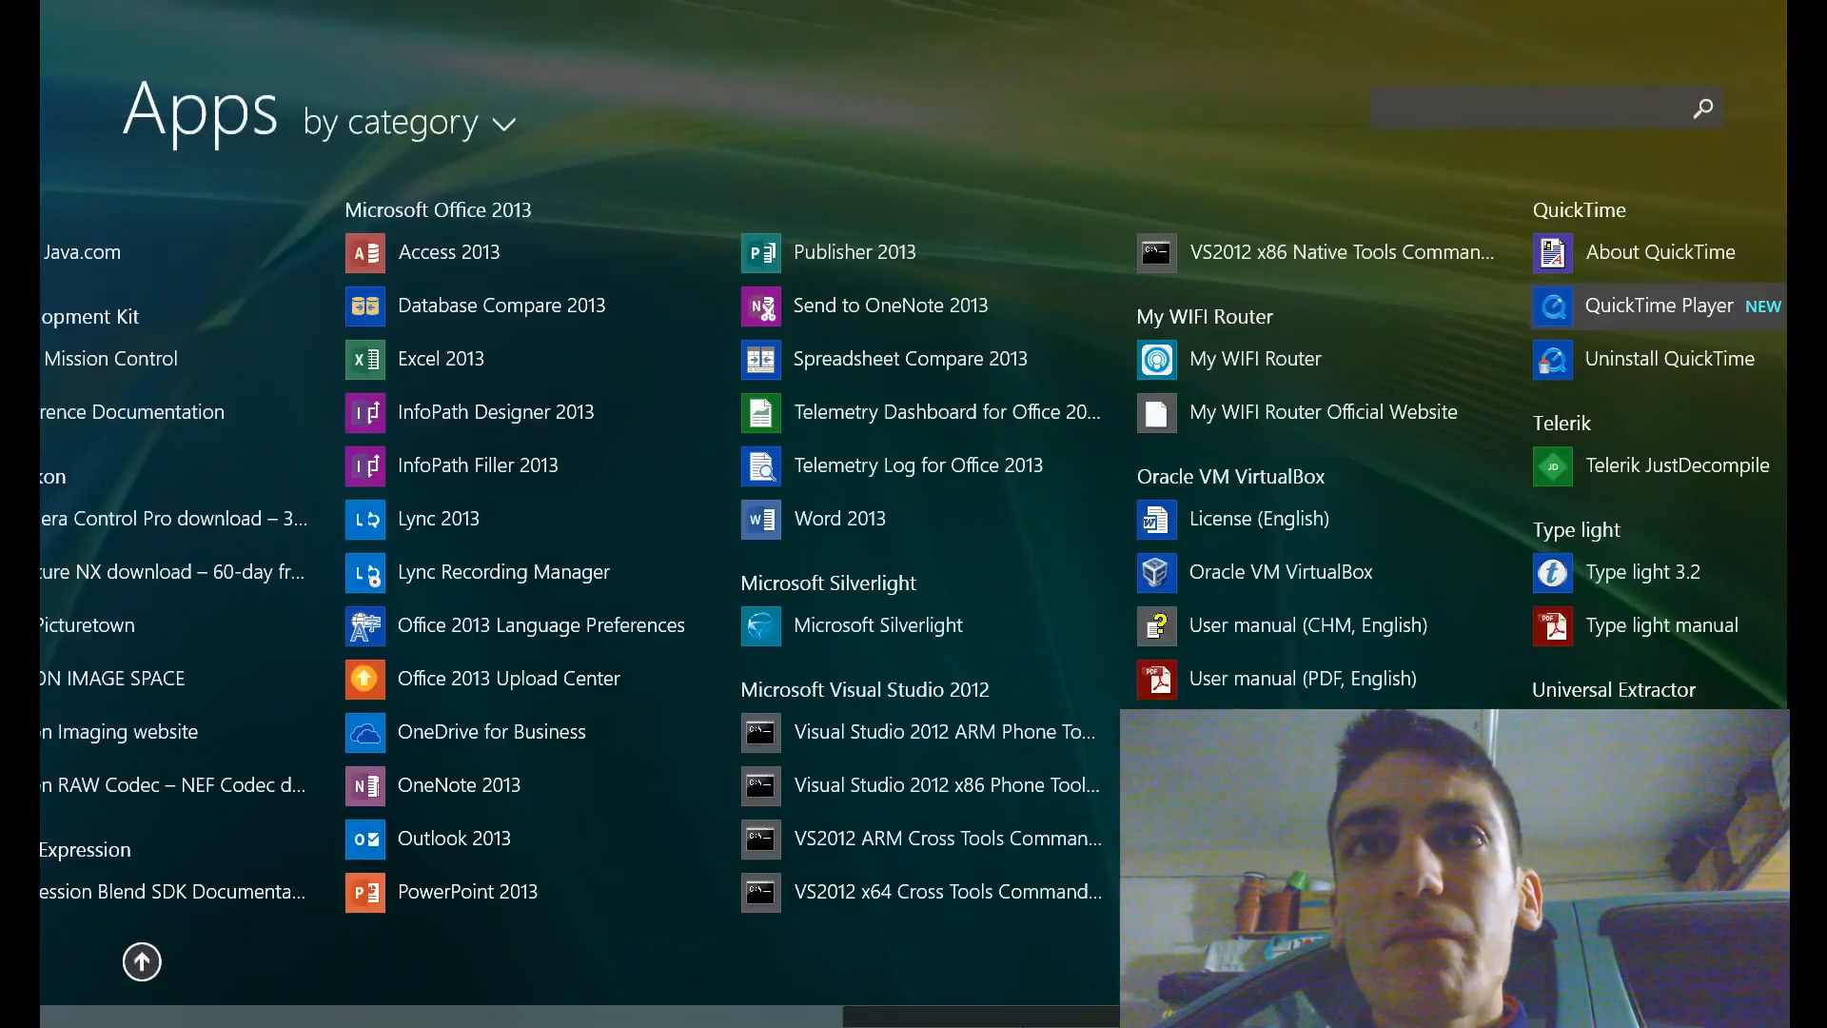
scroll(right, 3)
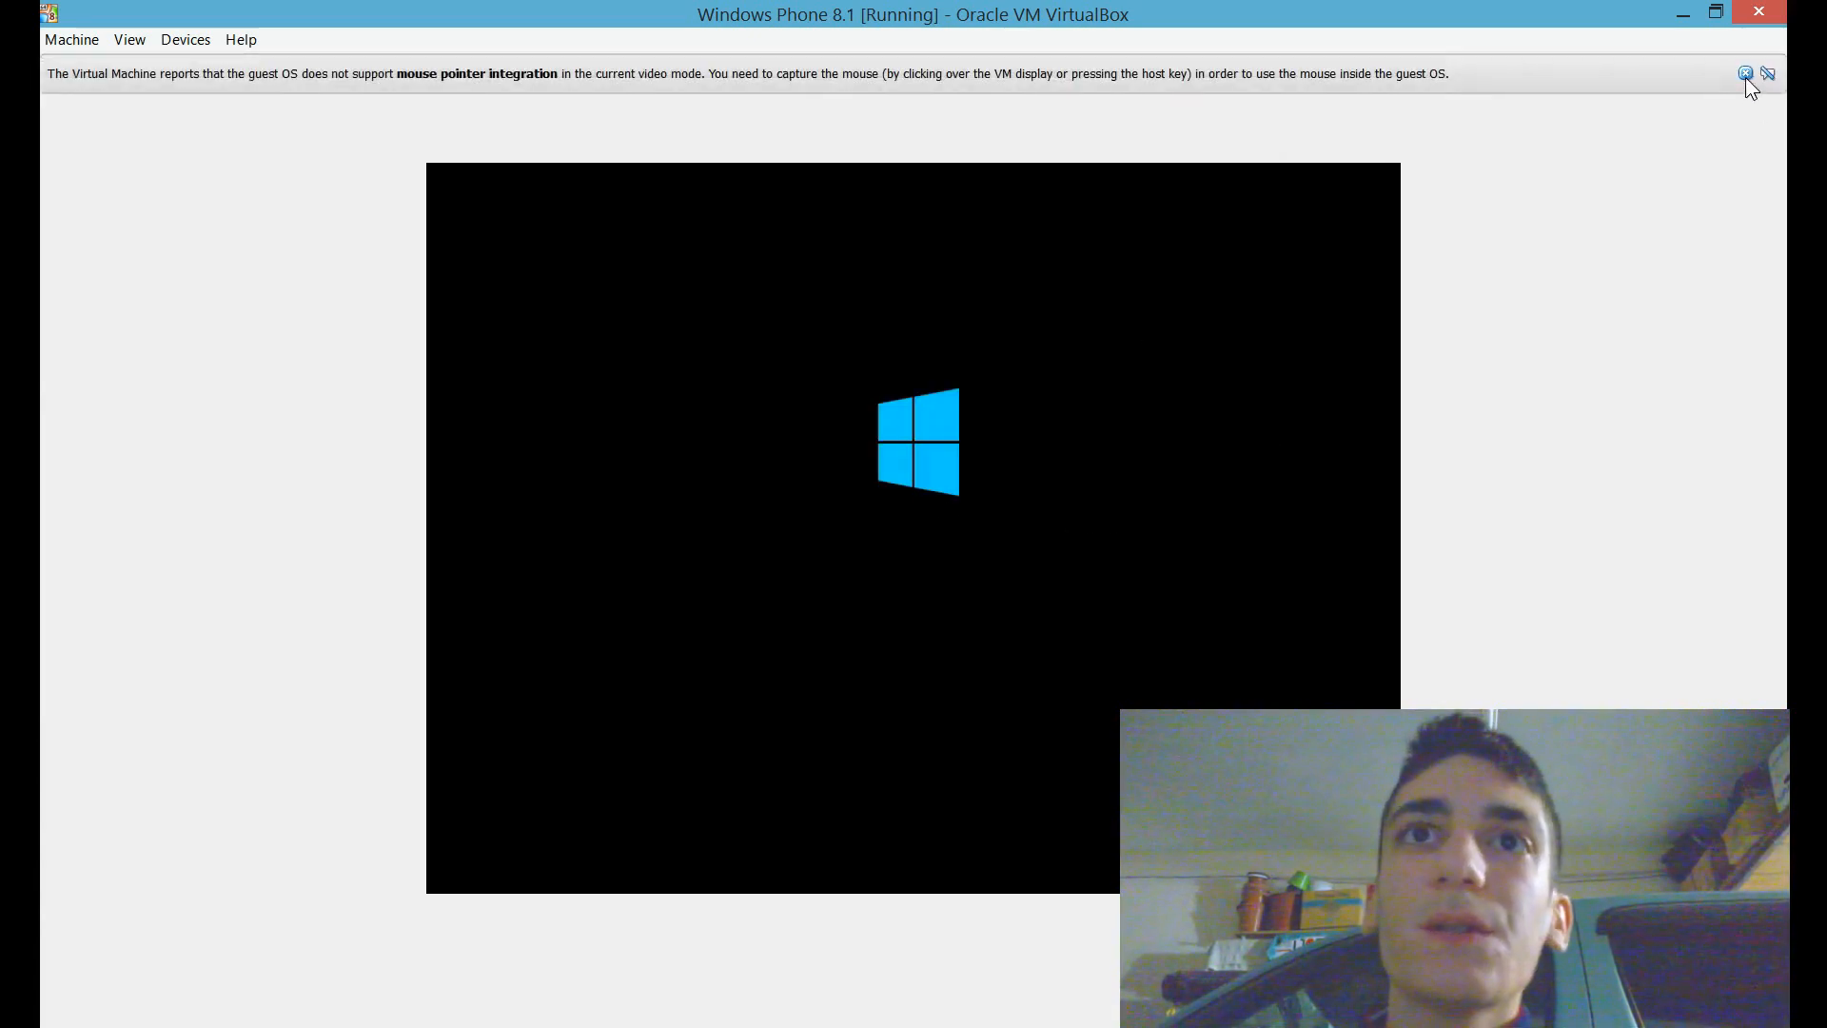
Dismiss the mouse pointer integration notice while the Windows Phone 8.1 VM boots.
click(1746, 74)
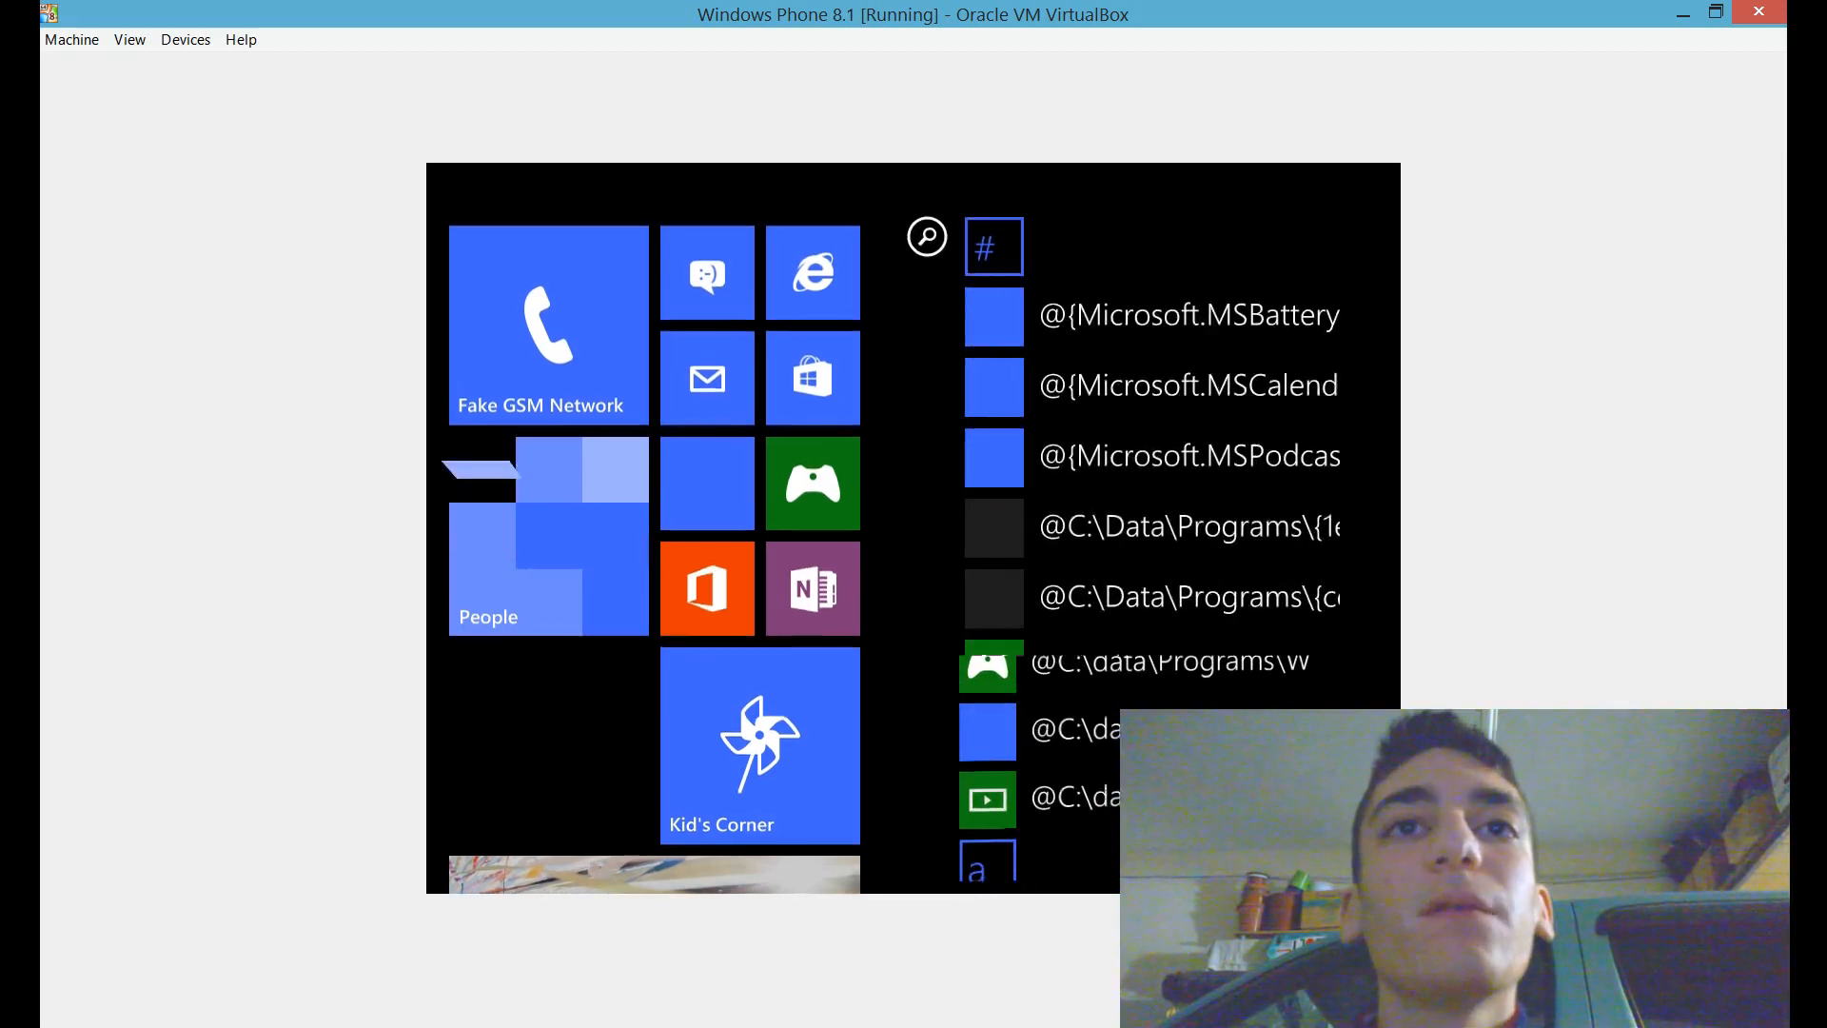
Scroll the Windows Phone 8.1 guest's app list down to the Photos–Travel entries.
scroll(down, 3)
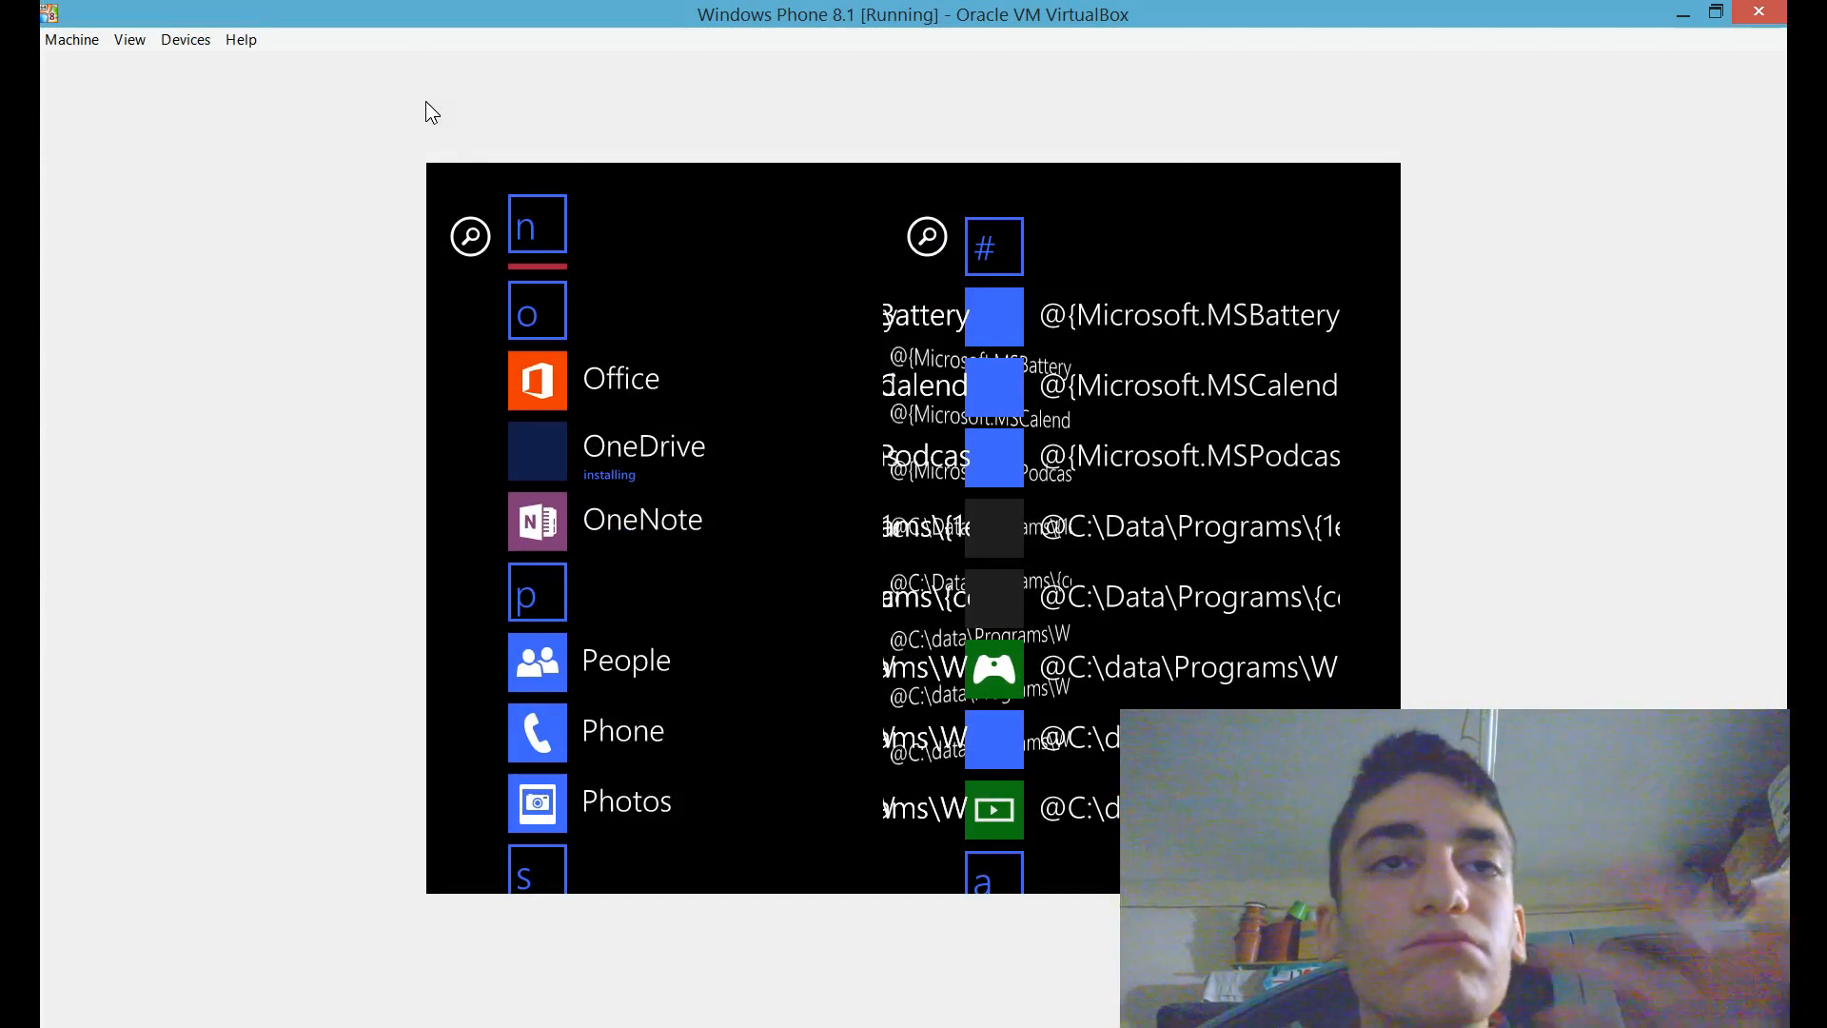
mouse_move(501, 248)
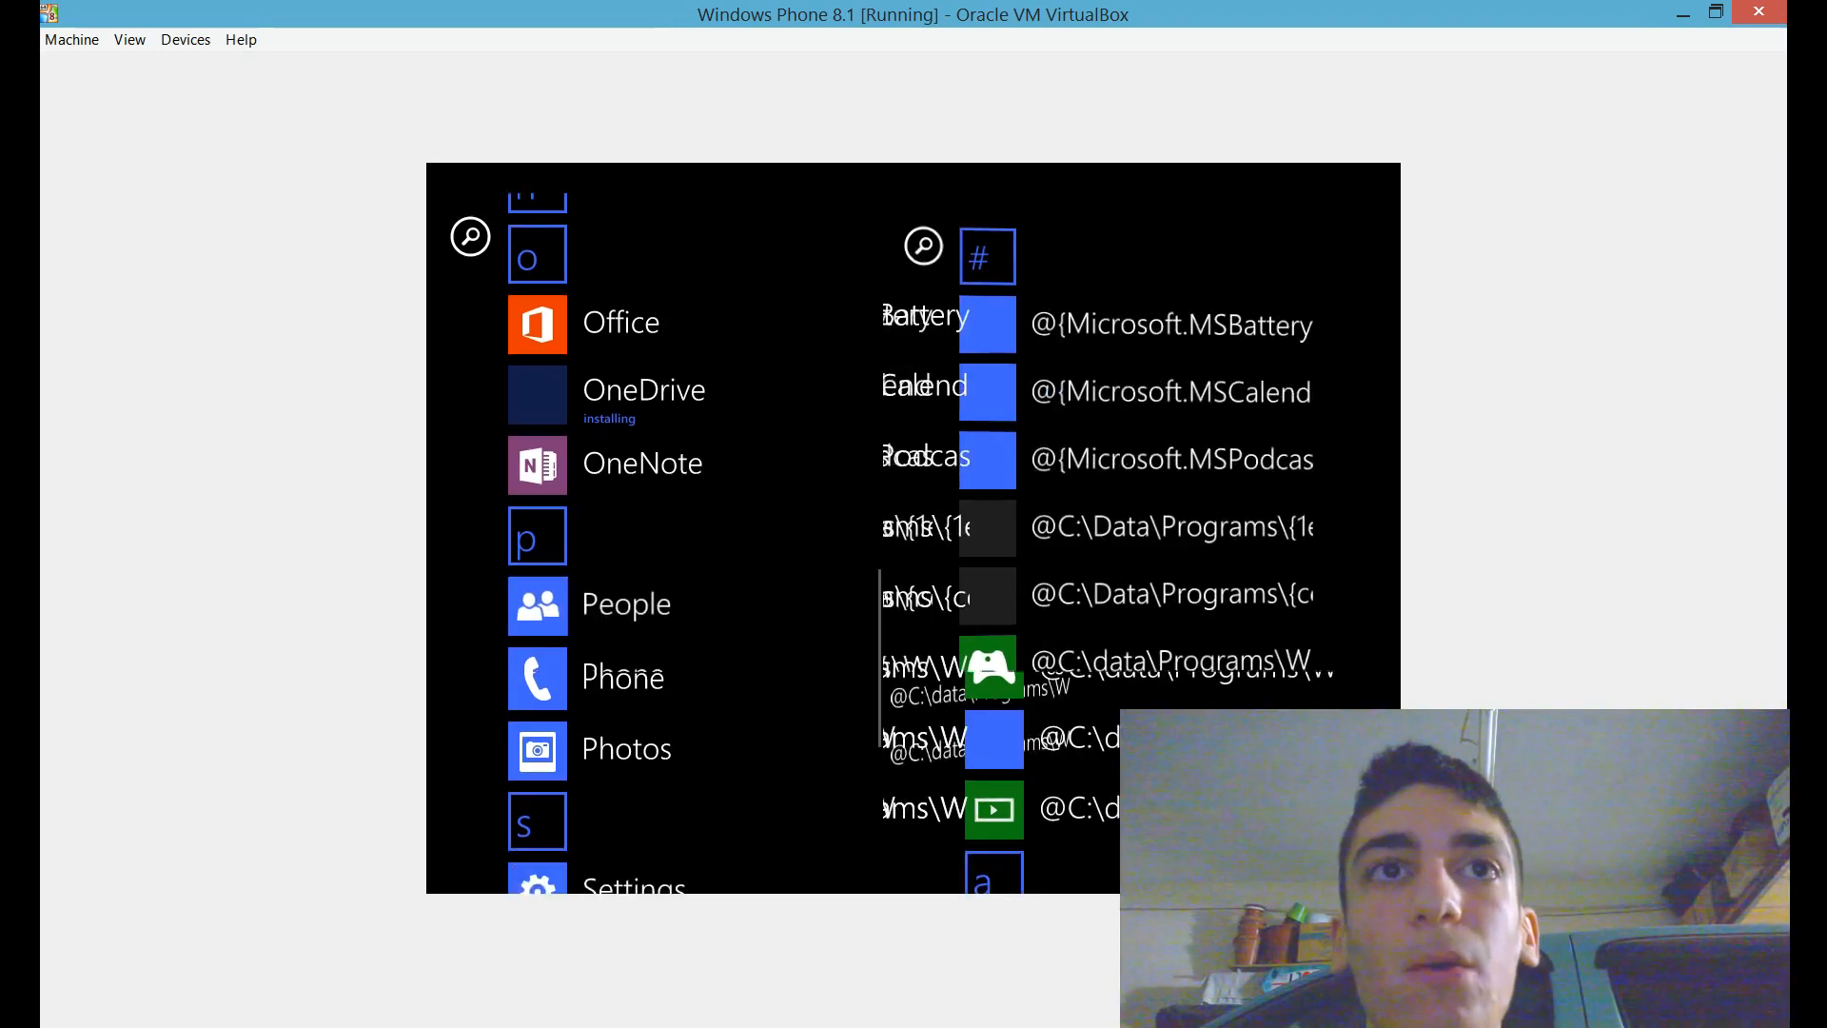
scroll(down, 3)
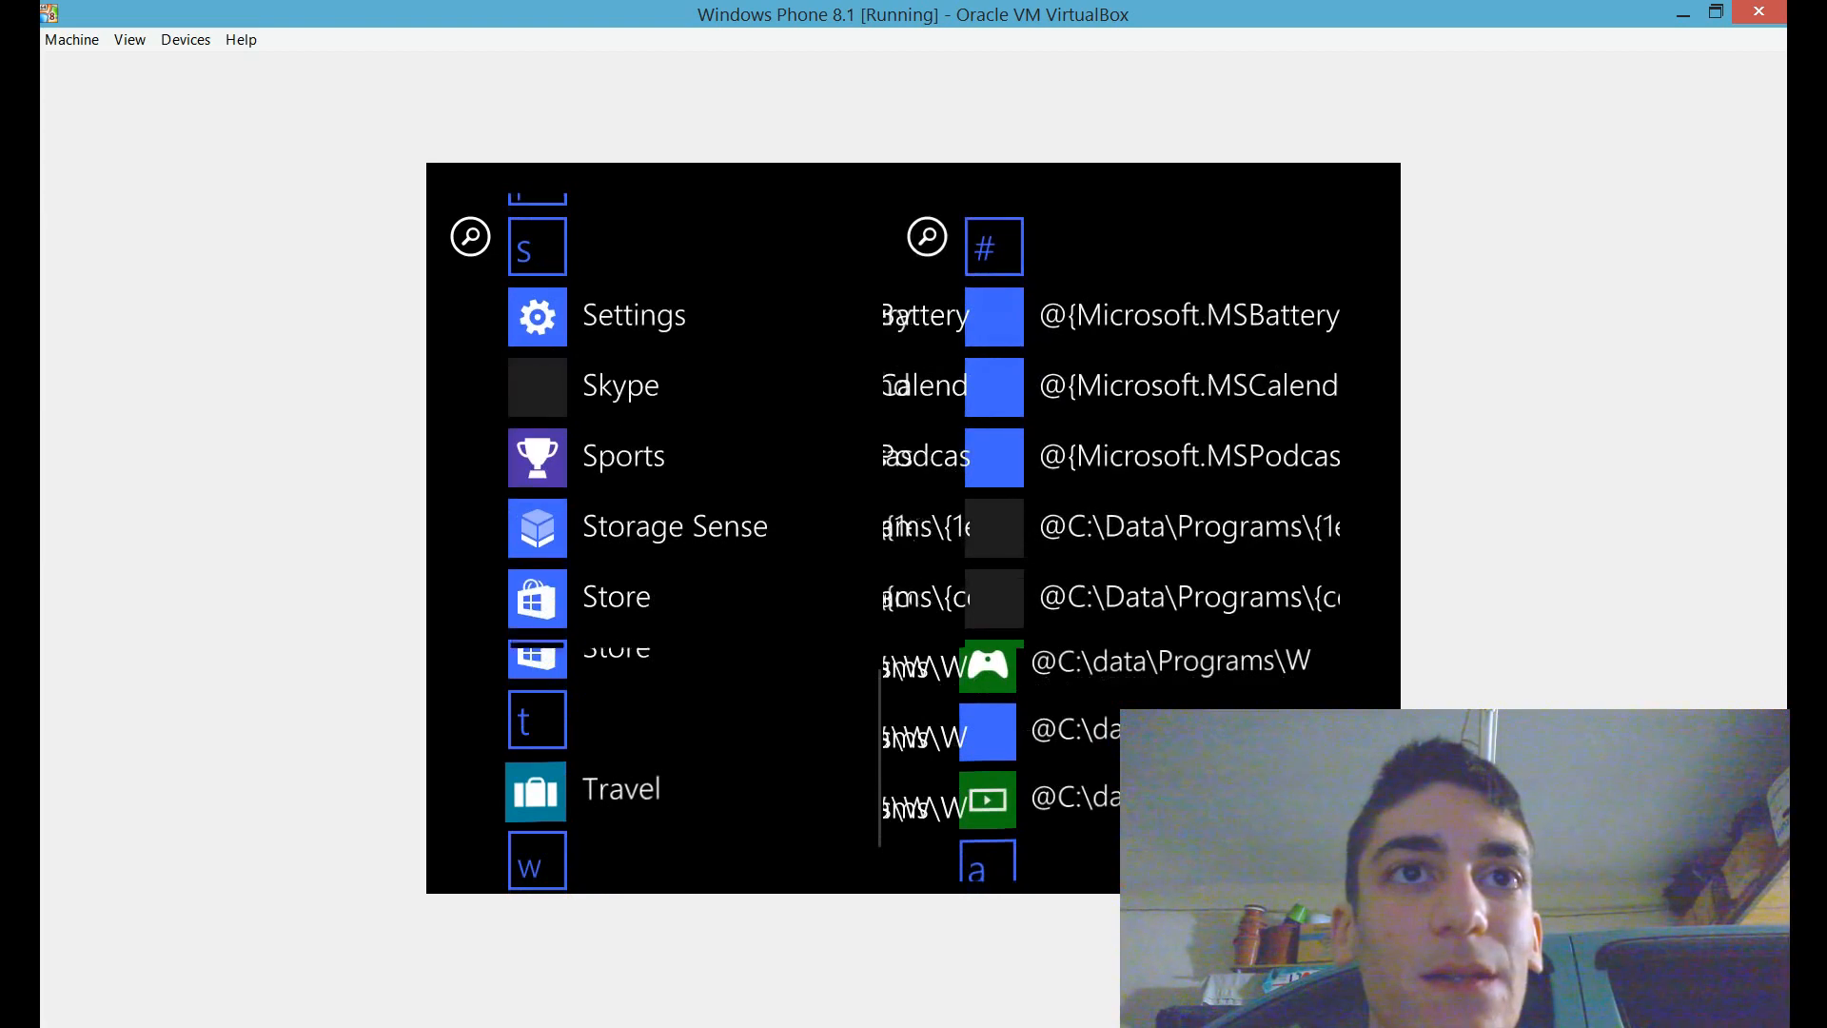
scroll(down, 3)
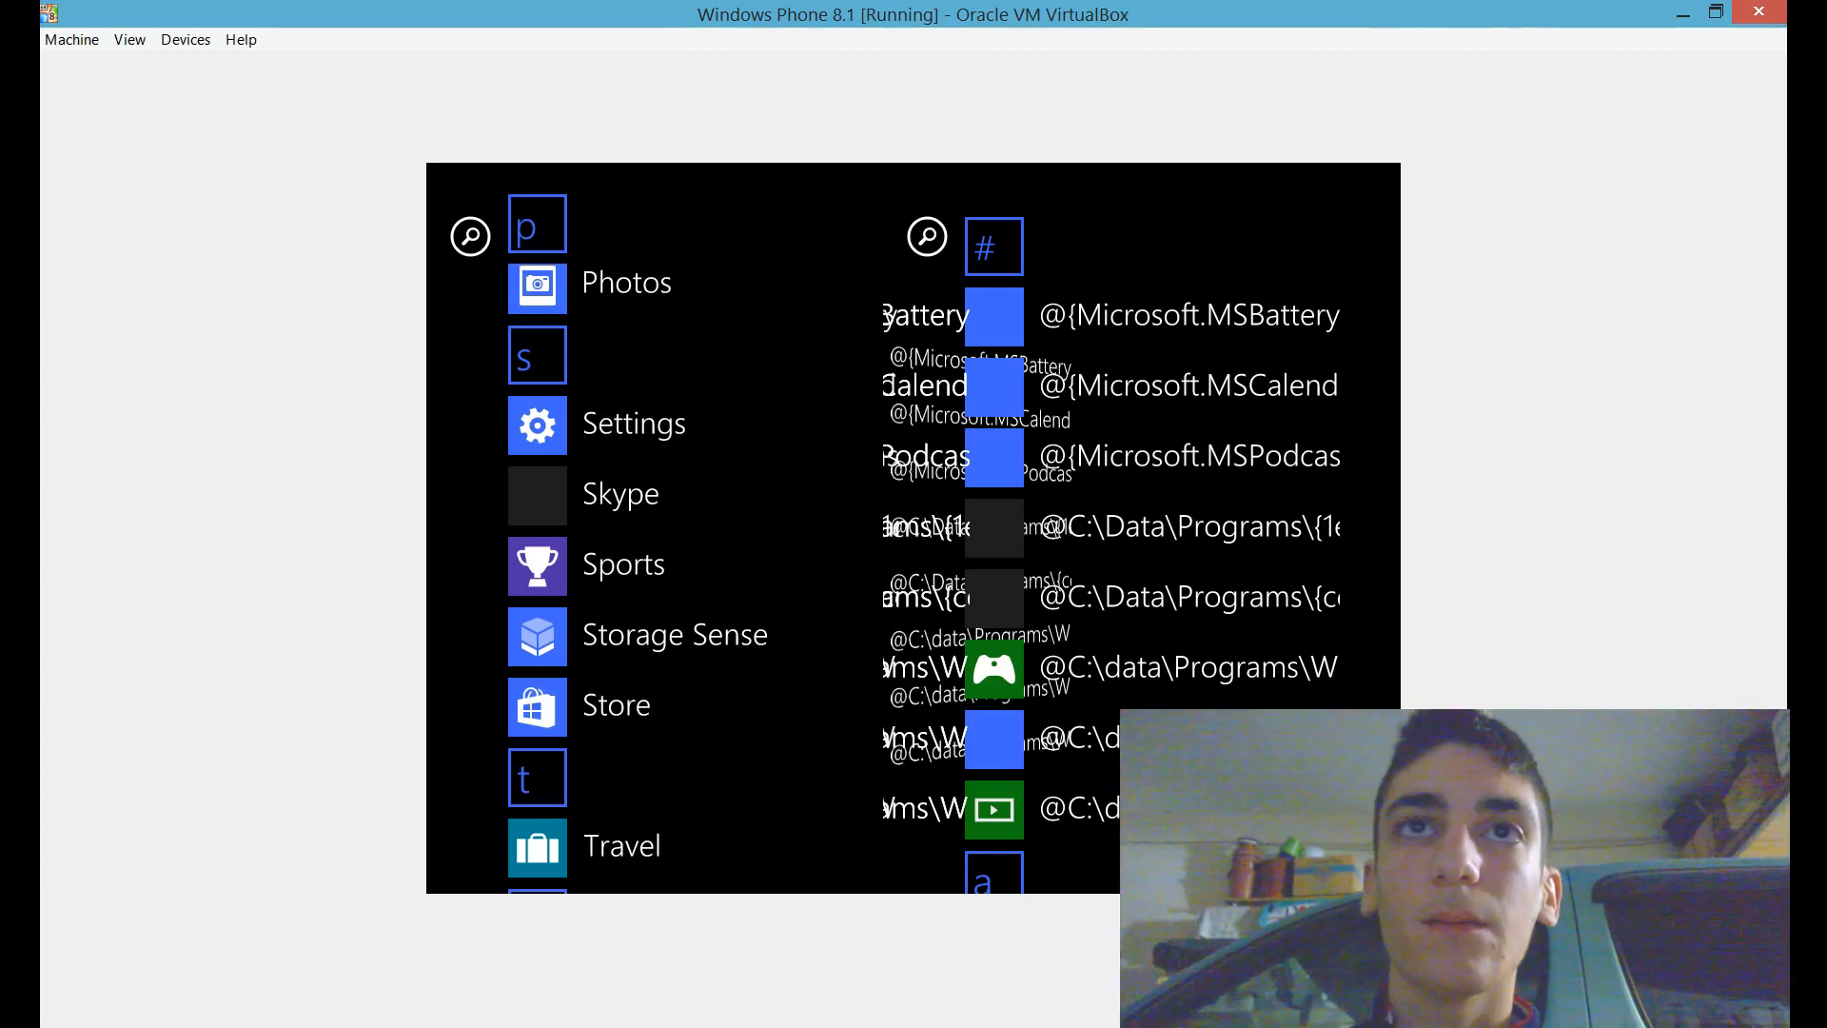
mouse_move(438, 500)
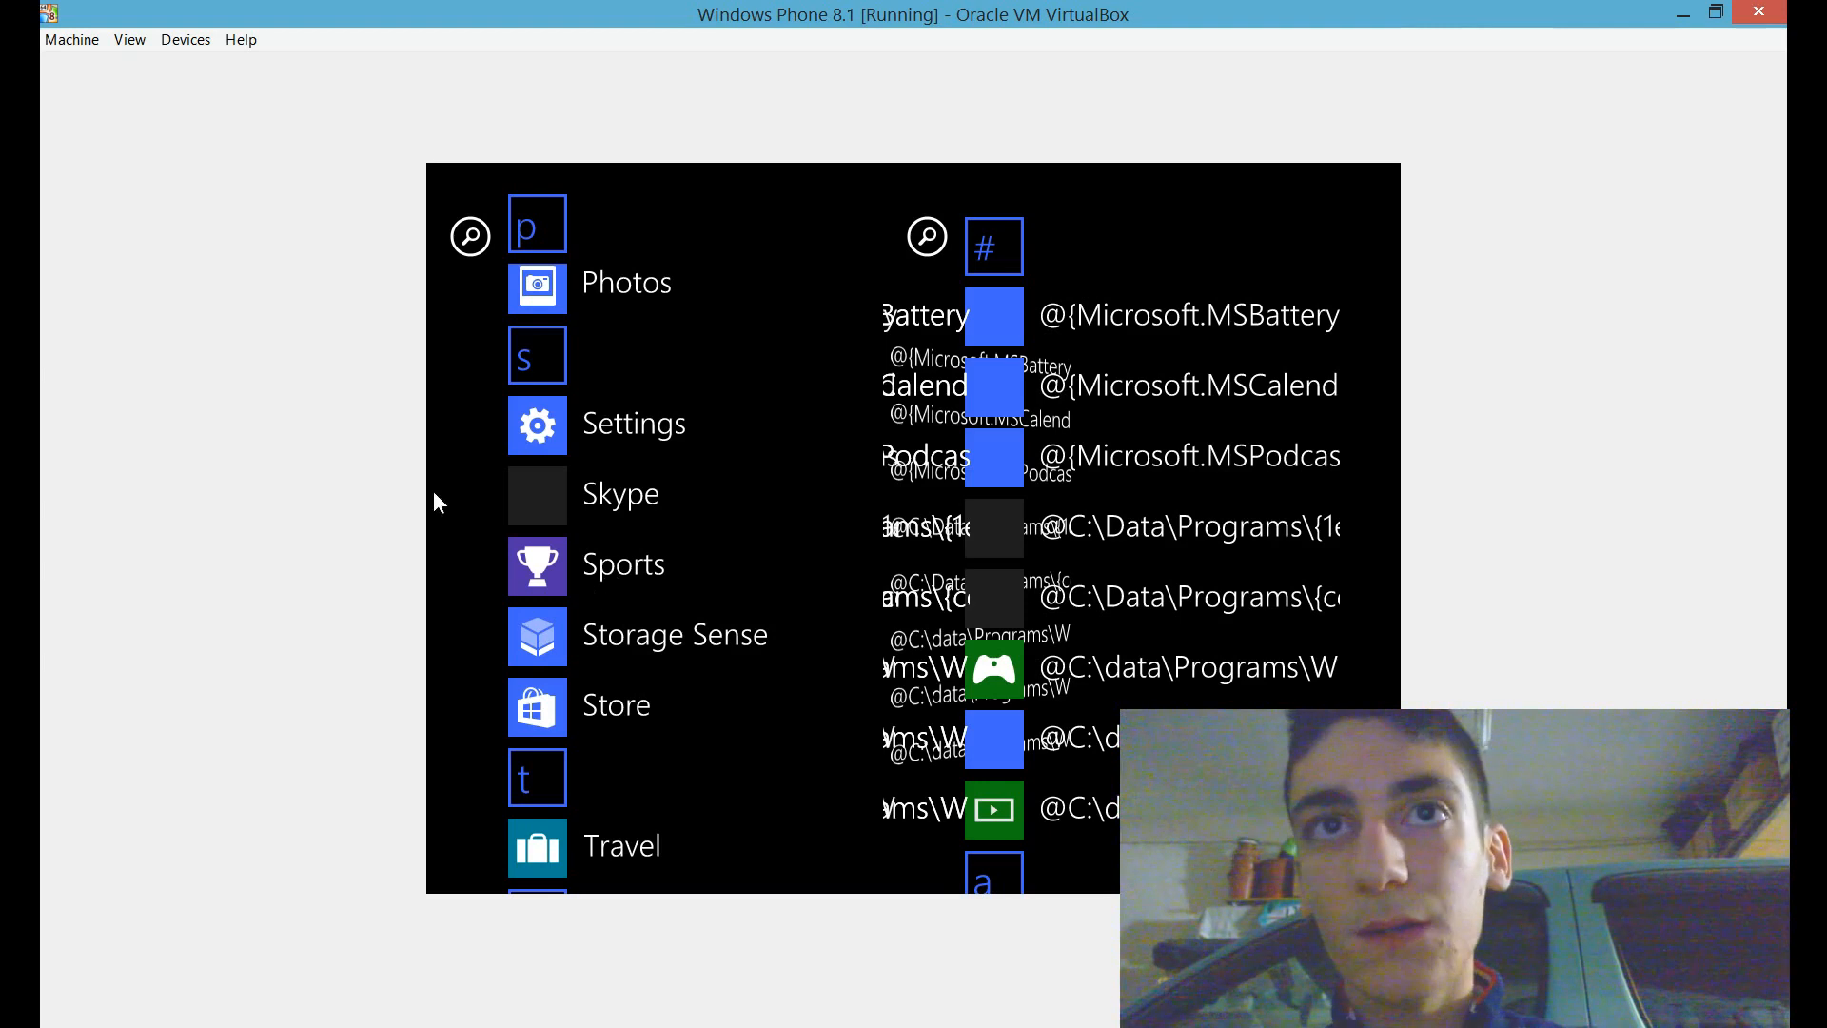
mouse_move(974, 517)
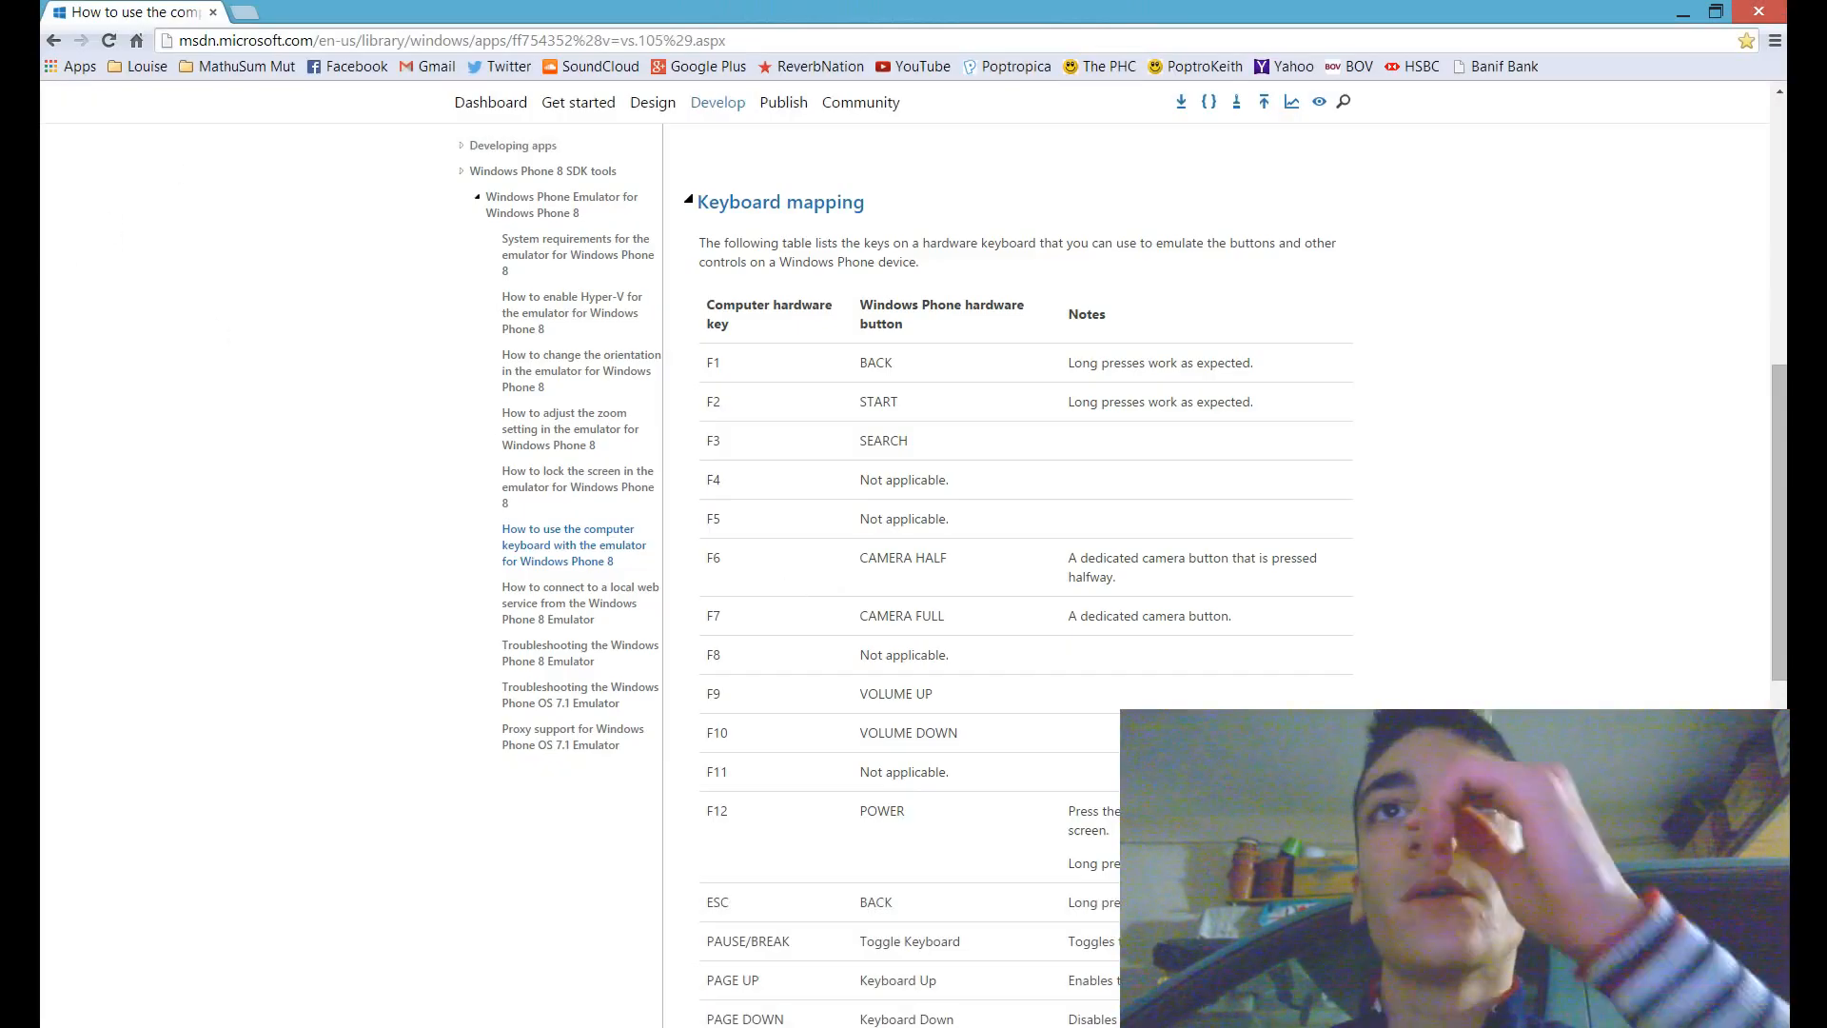
Download the wima6490.exe WinImage installer from the bookmarks folder and run it.
click(245, 66)
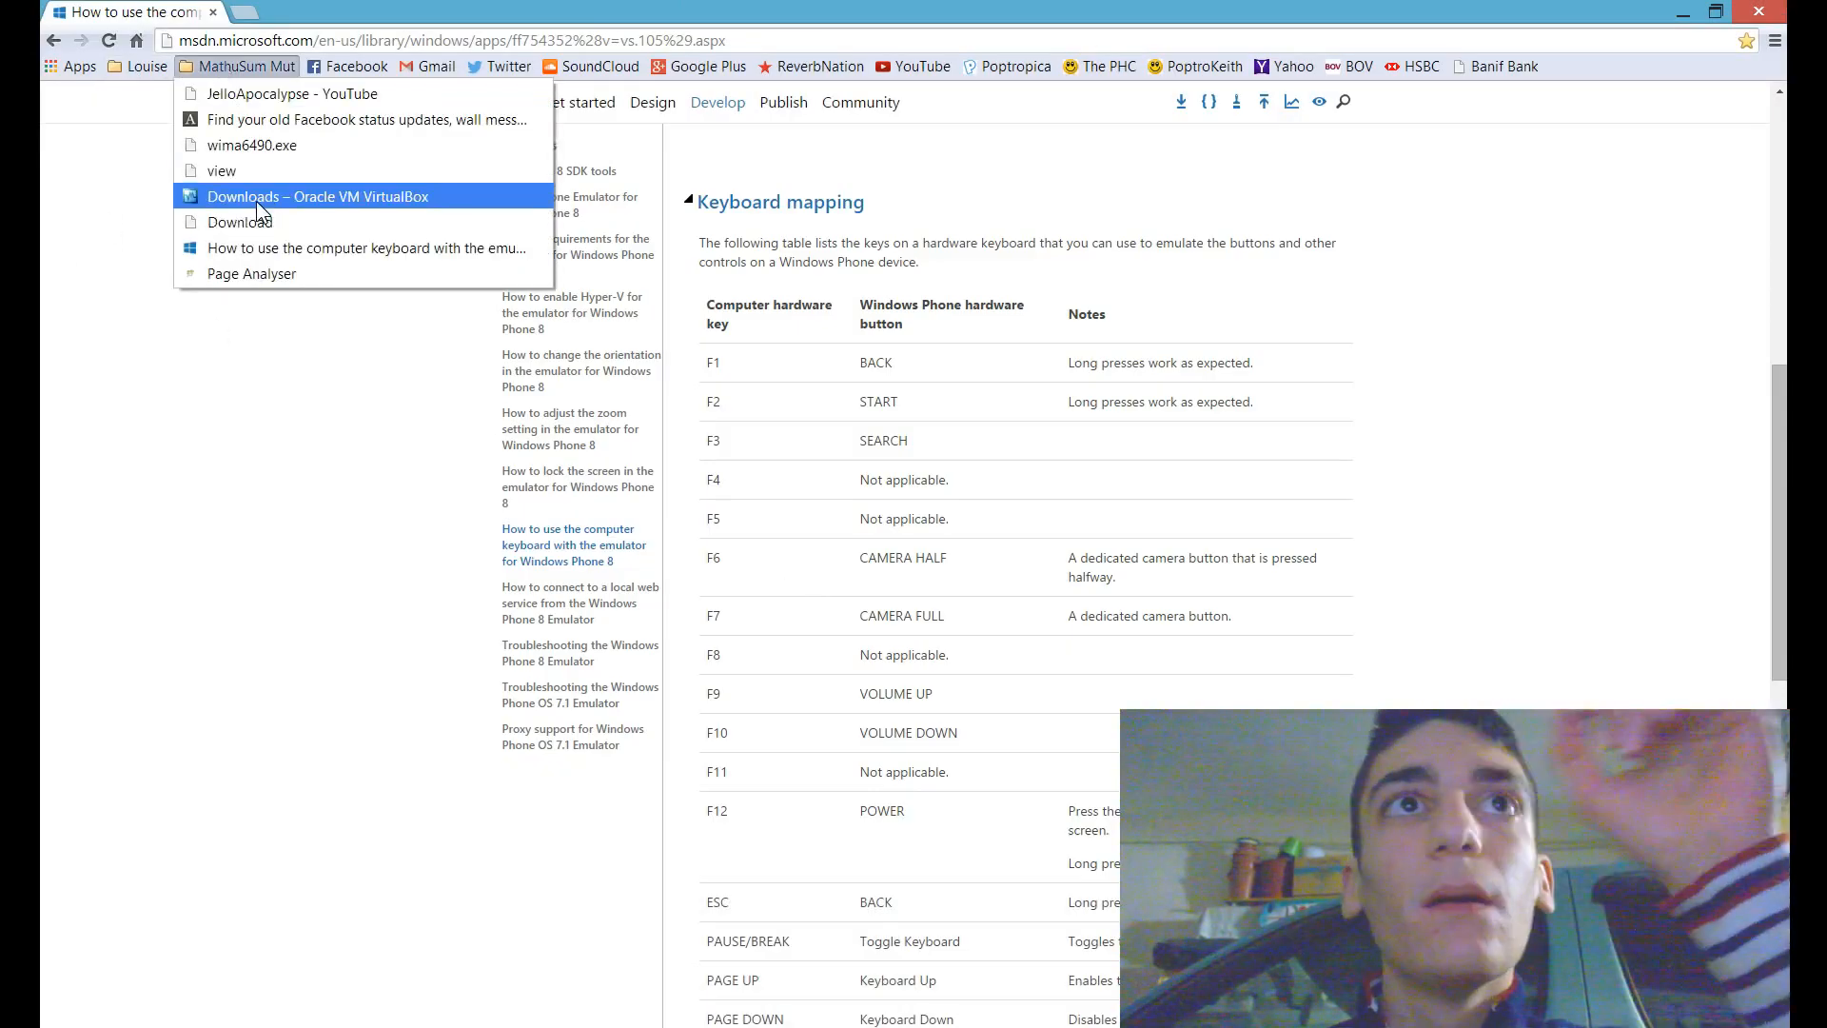
click(316, 196)
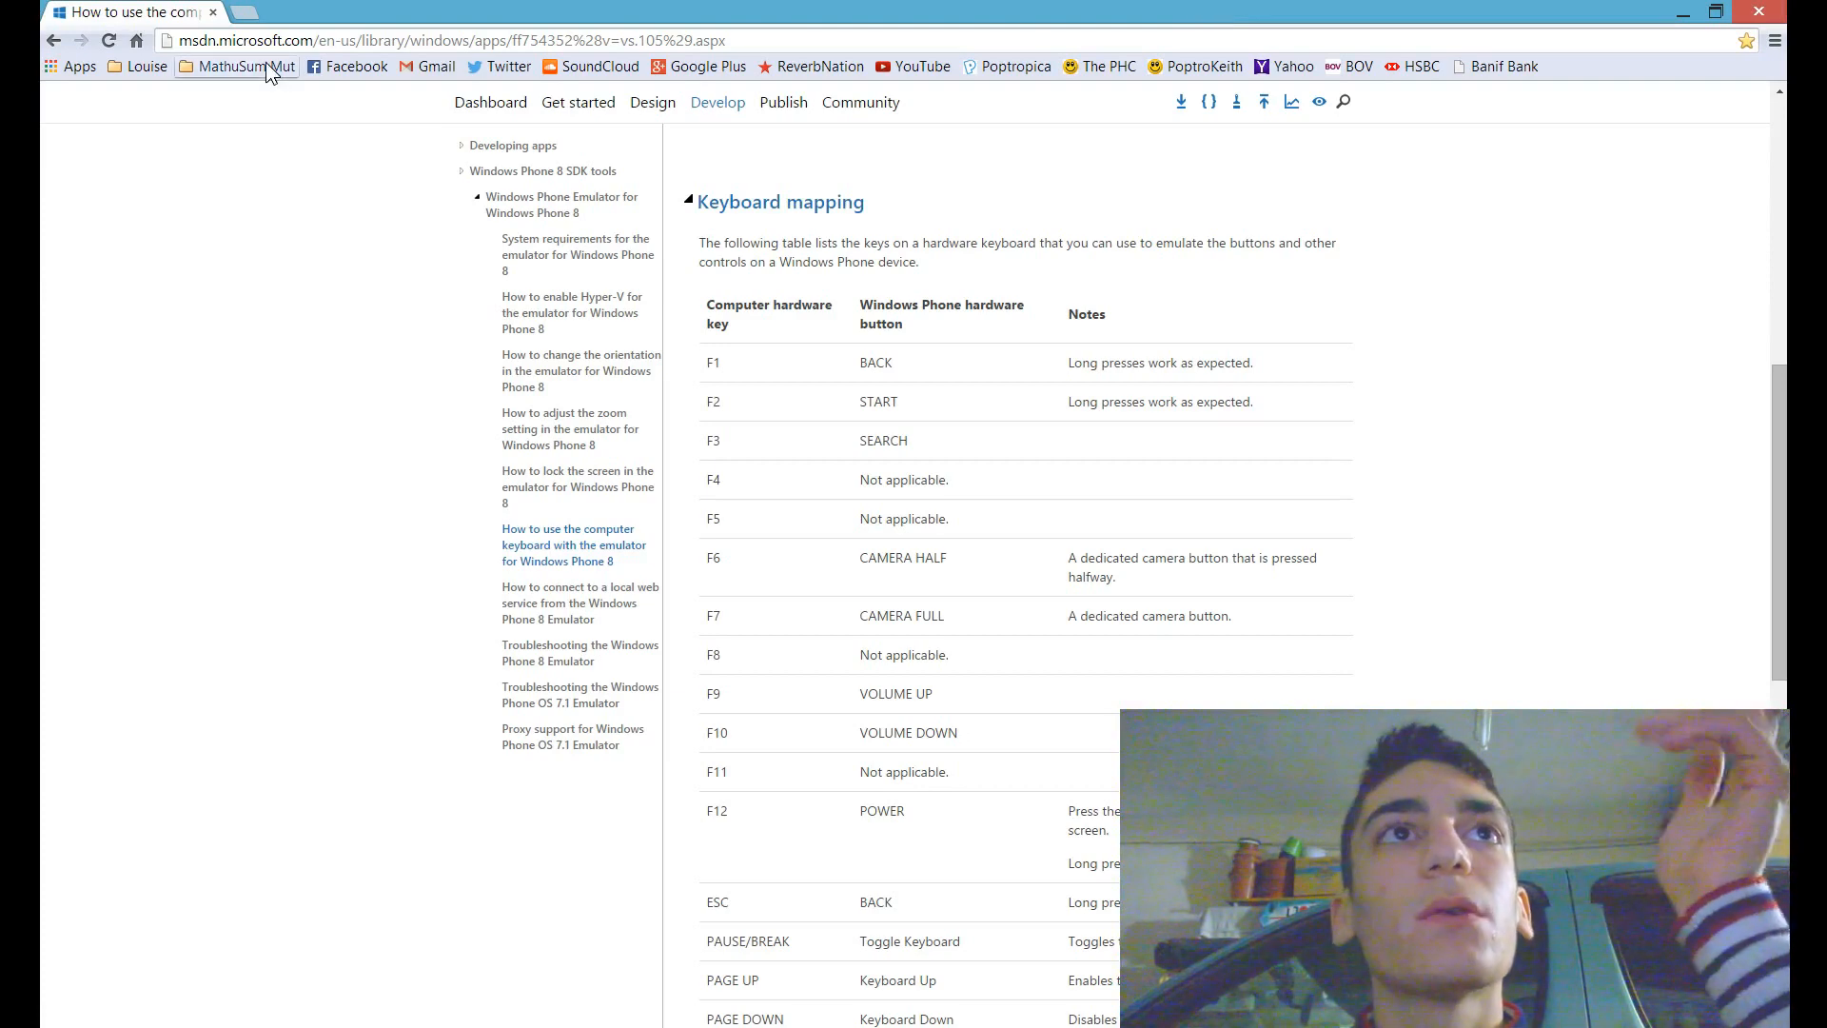
click(244, 66)
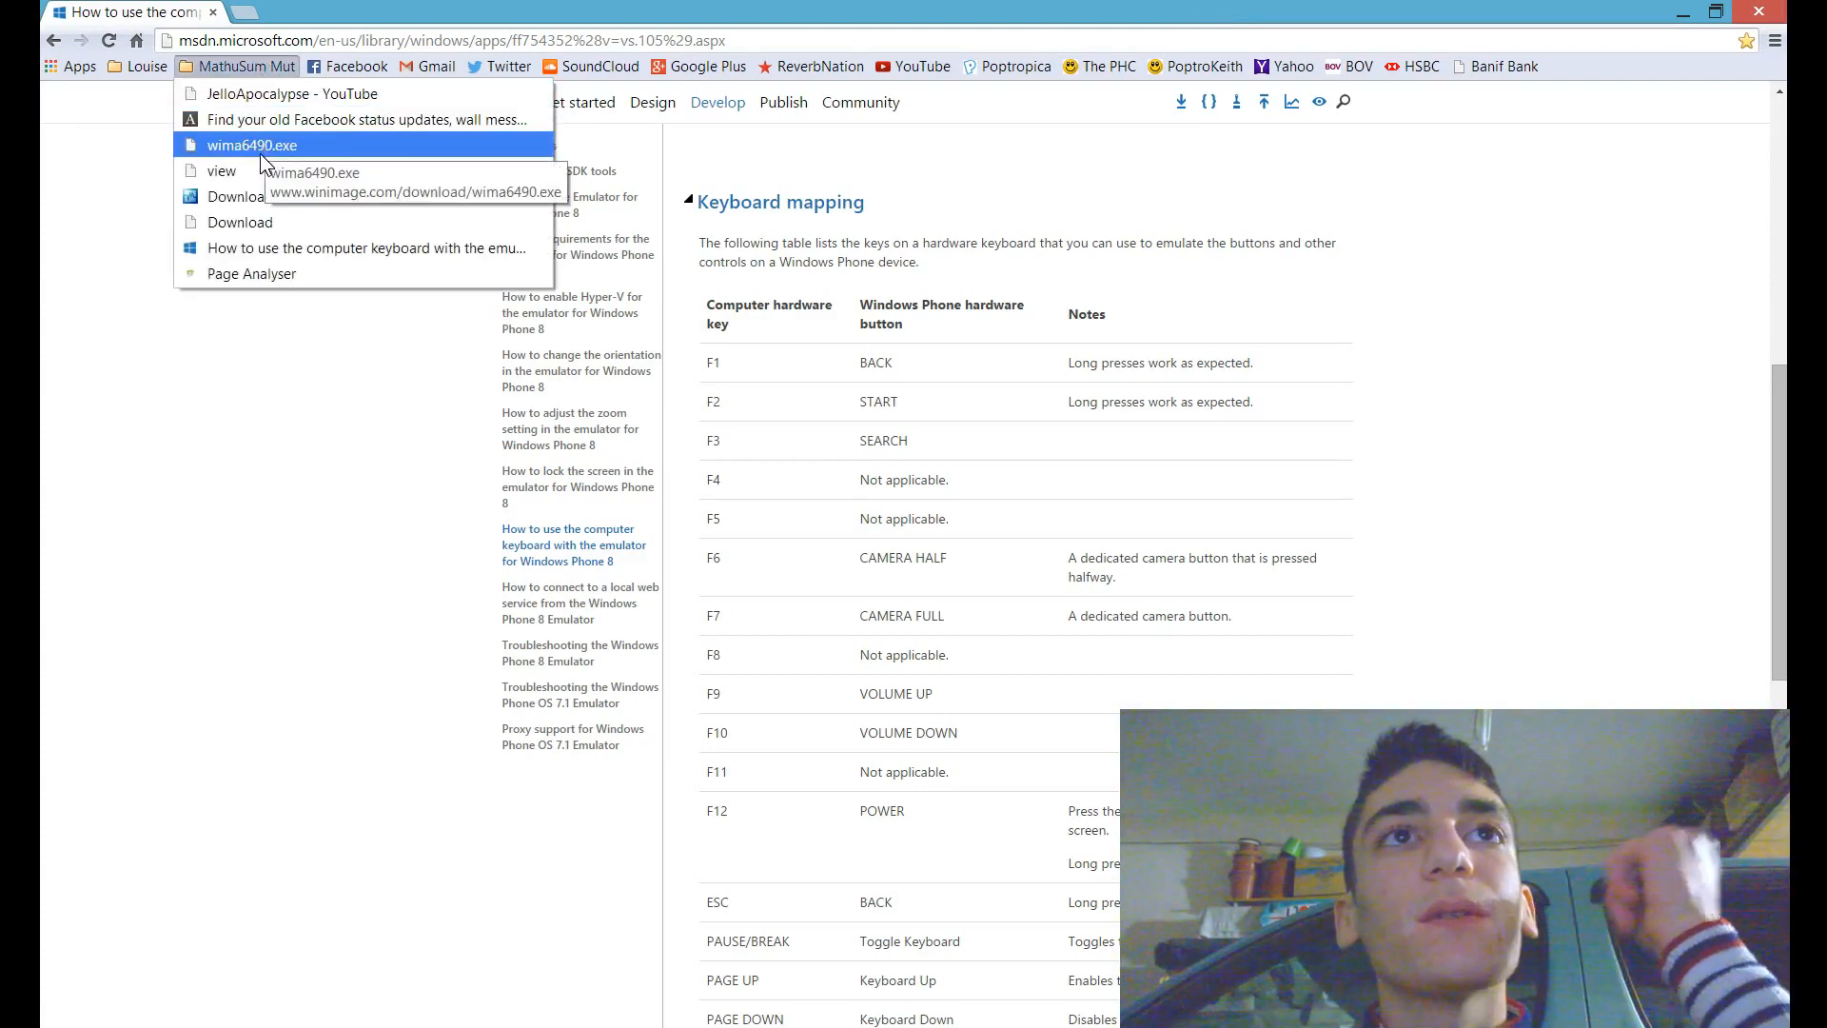
click(251, 145)
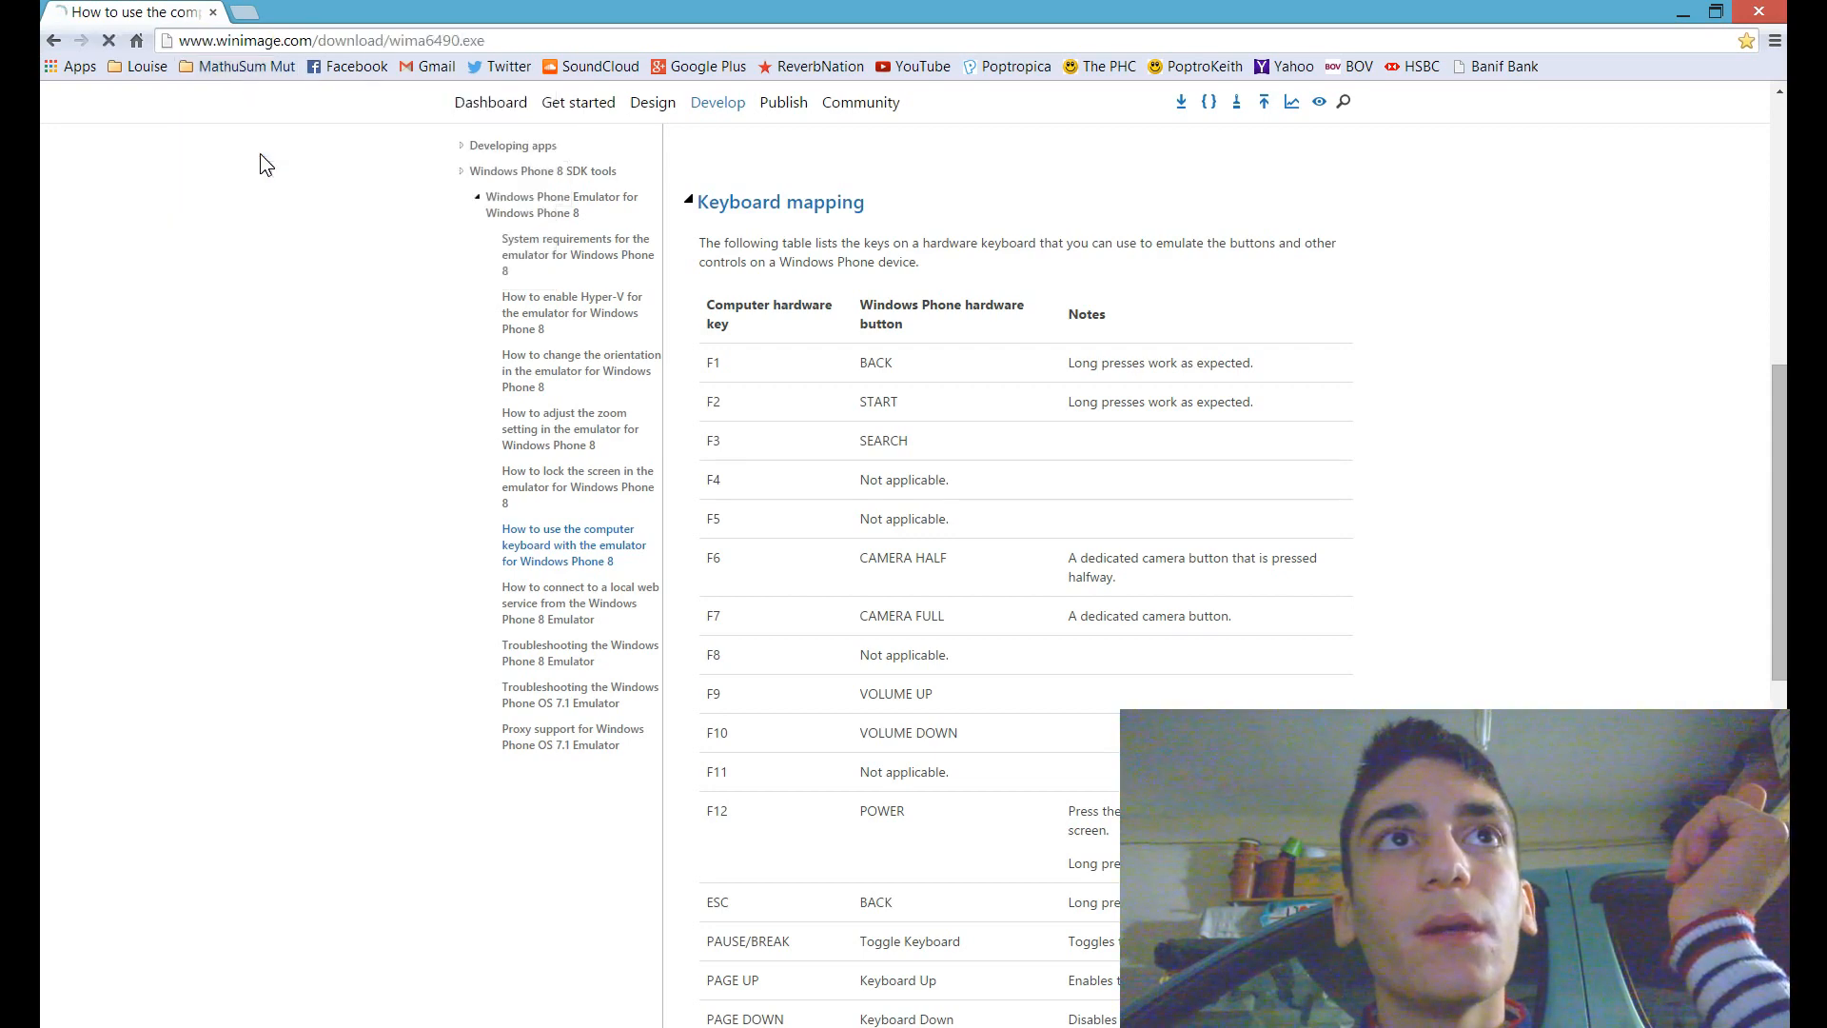
click(231, 999)
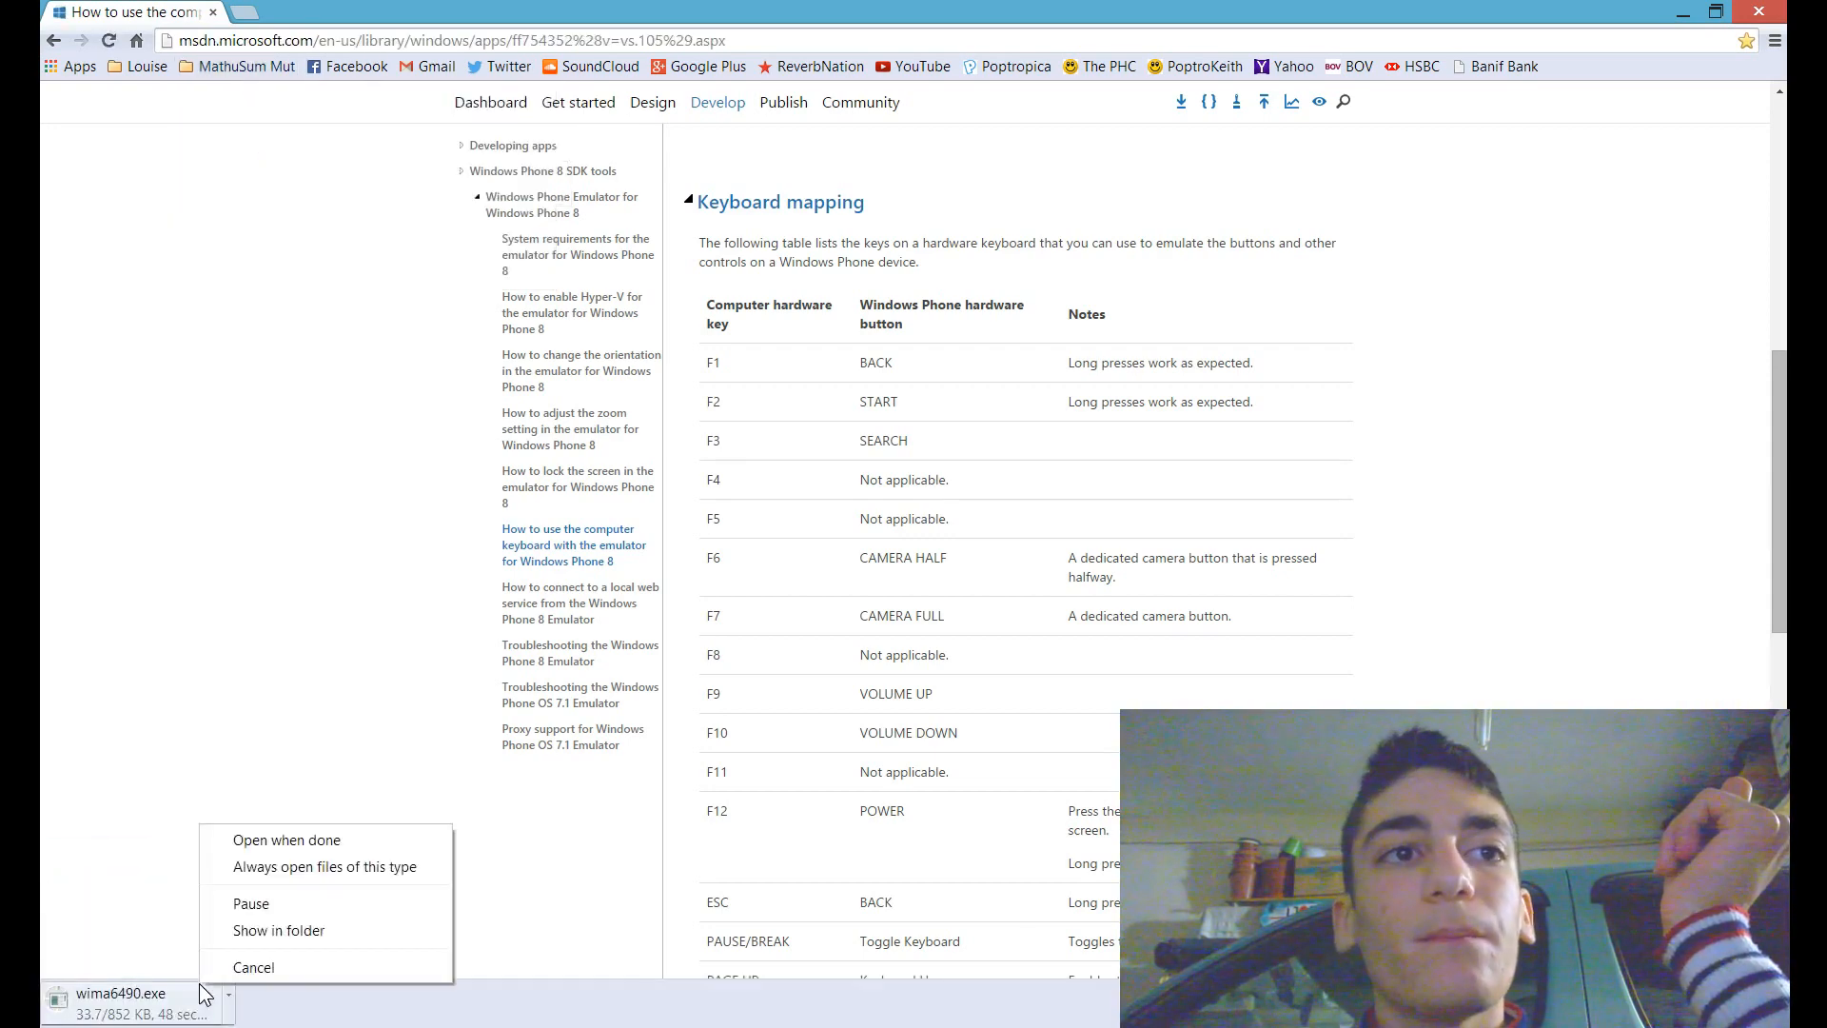
click(254, 967)
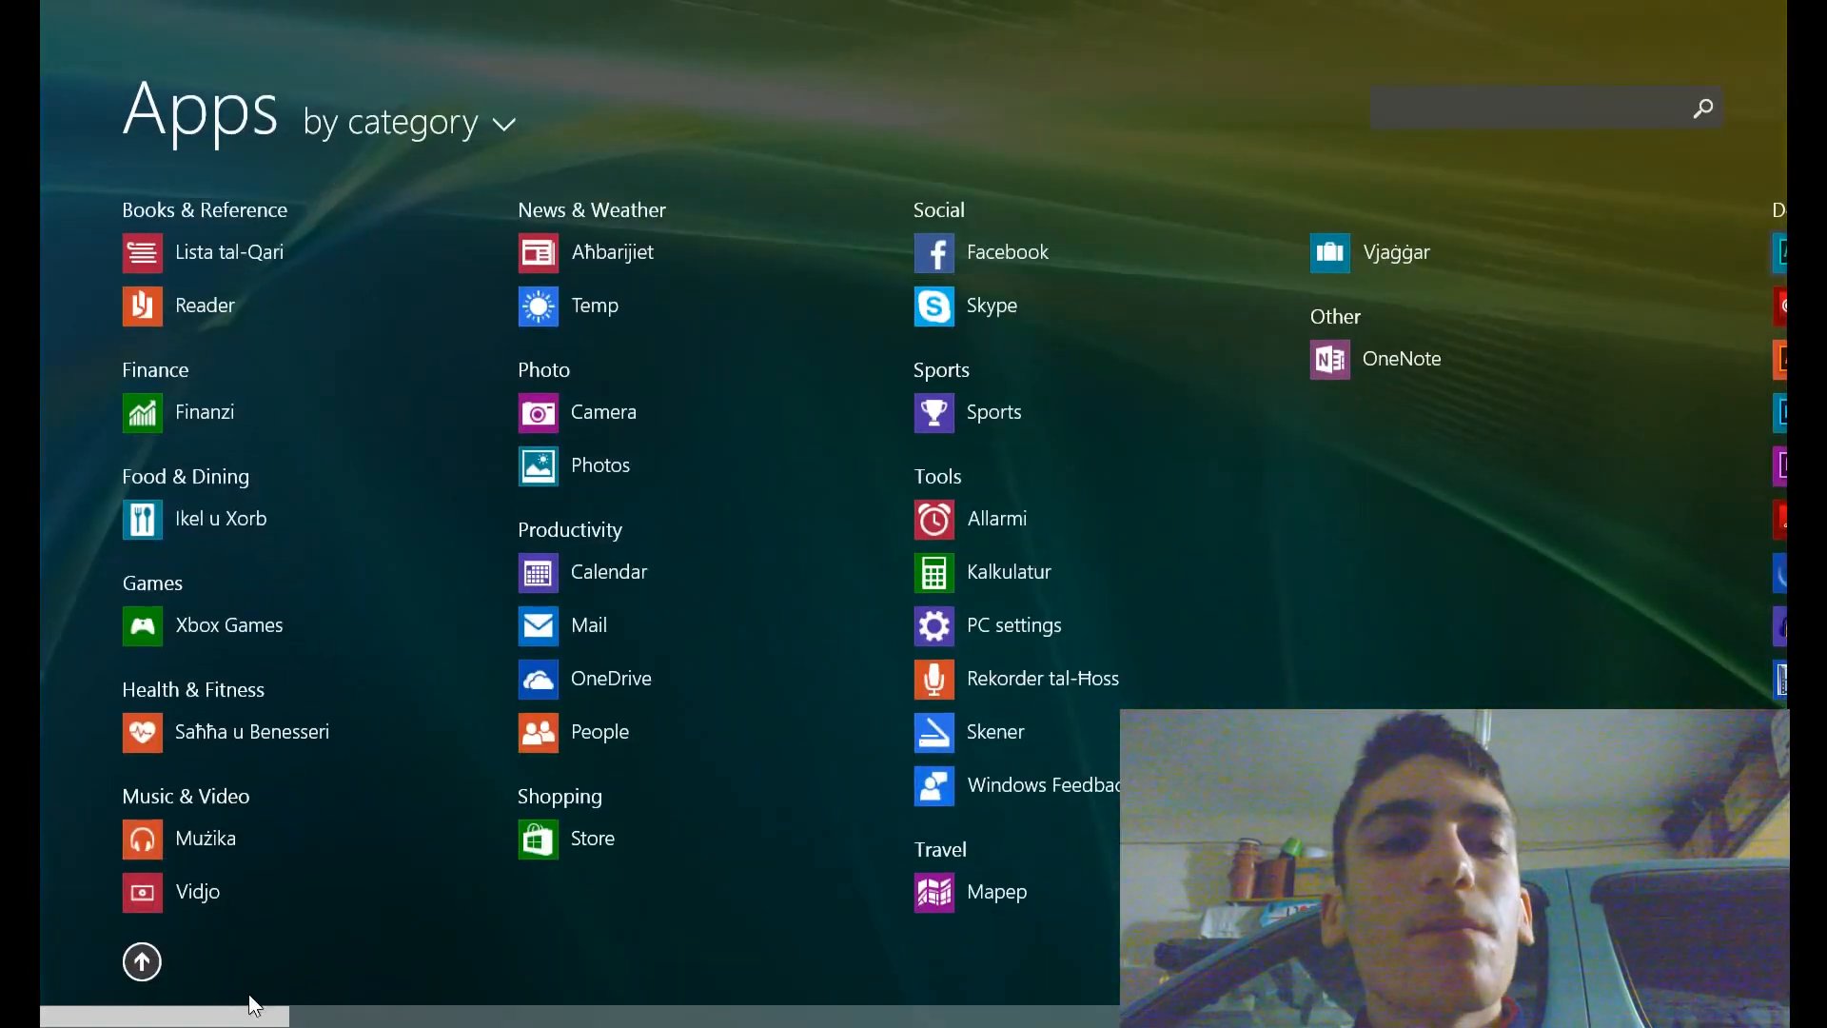
Launch WinImage with administrator rights from the Start screen's Apps list.
scroll(right, 3)
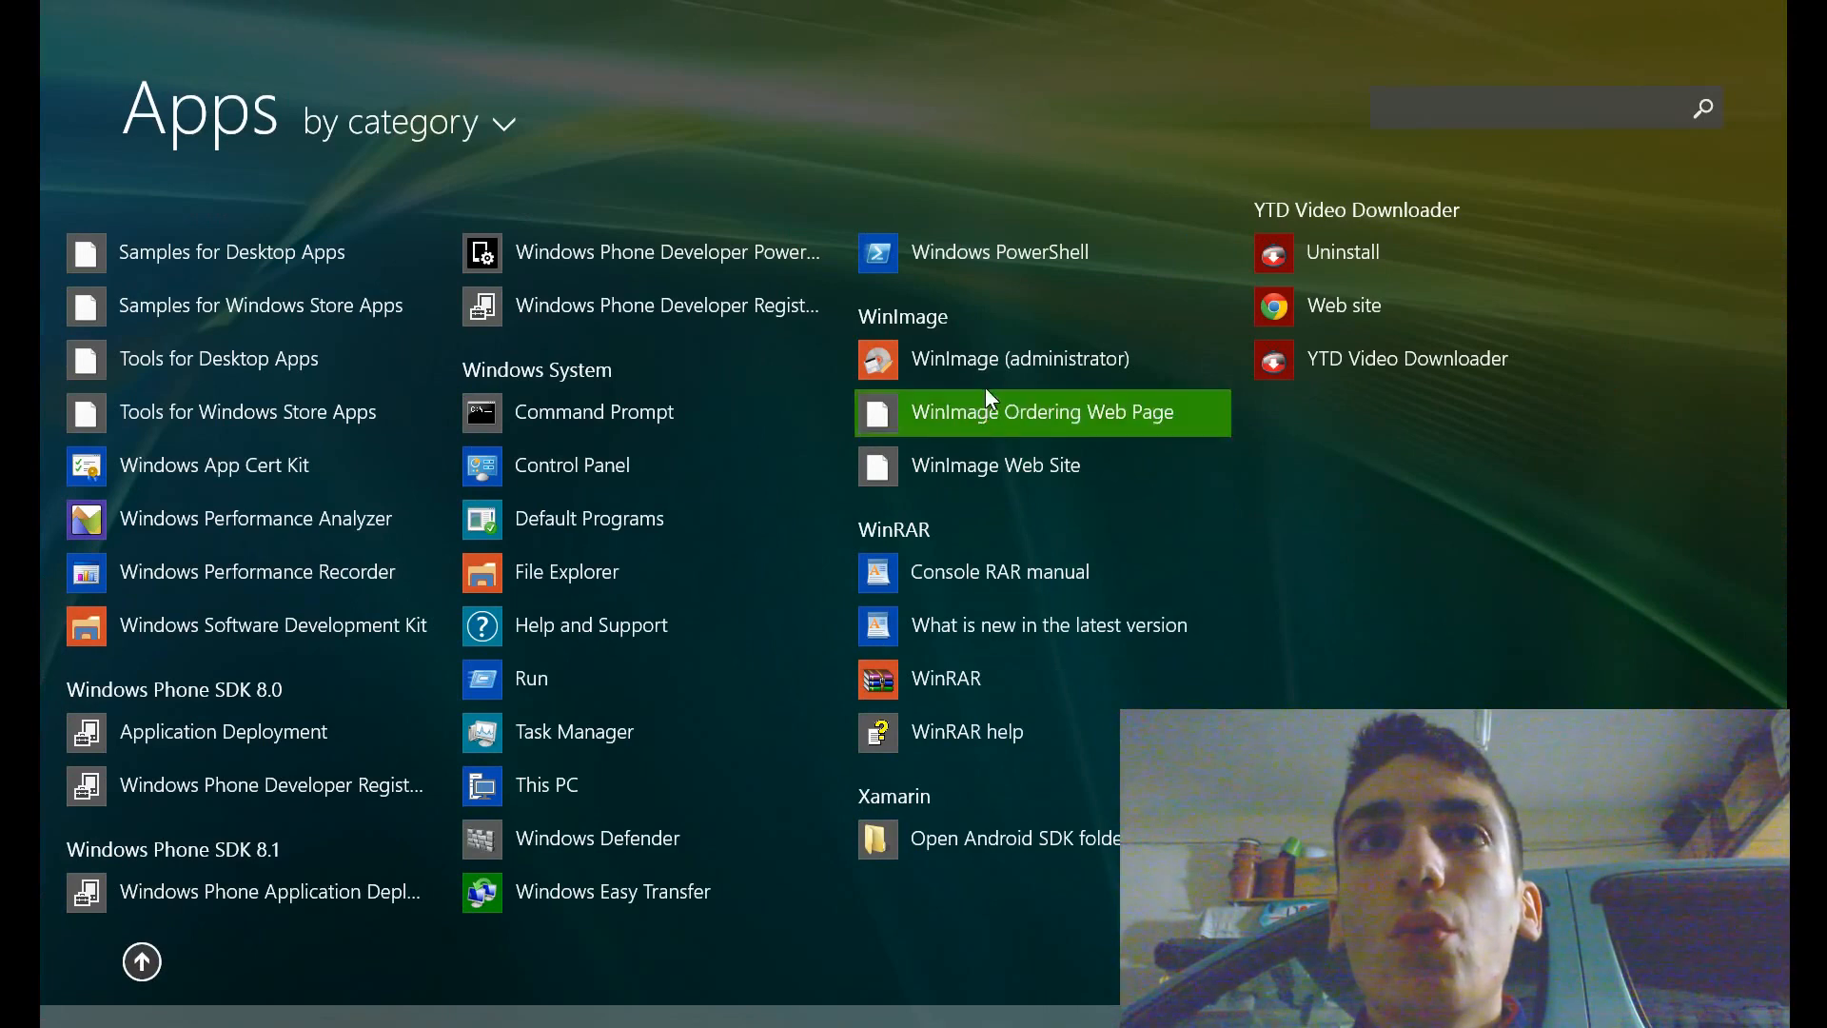
click(1020, 358)
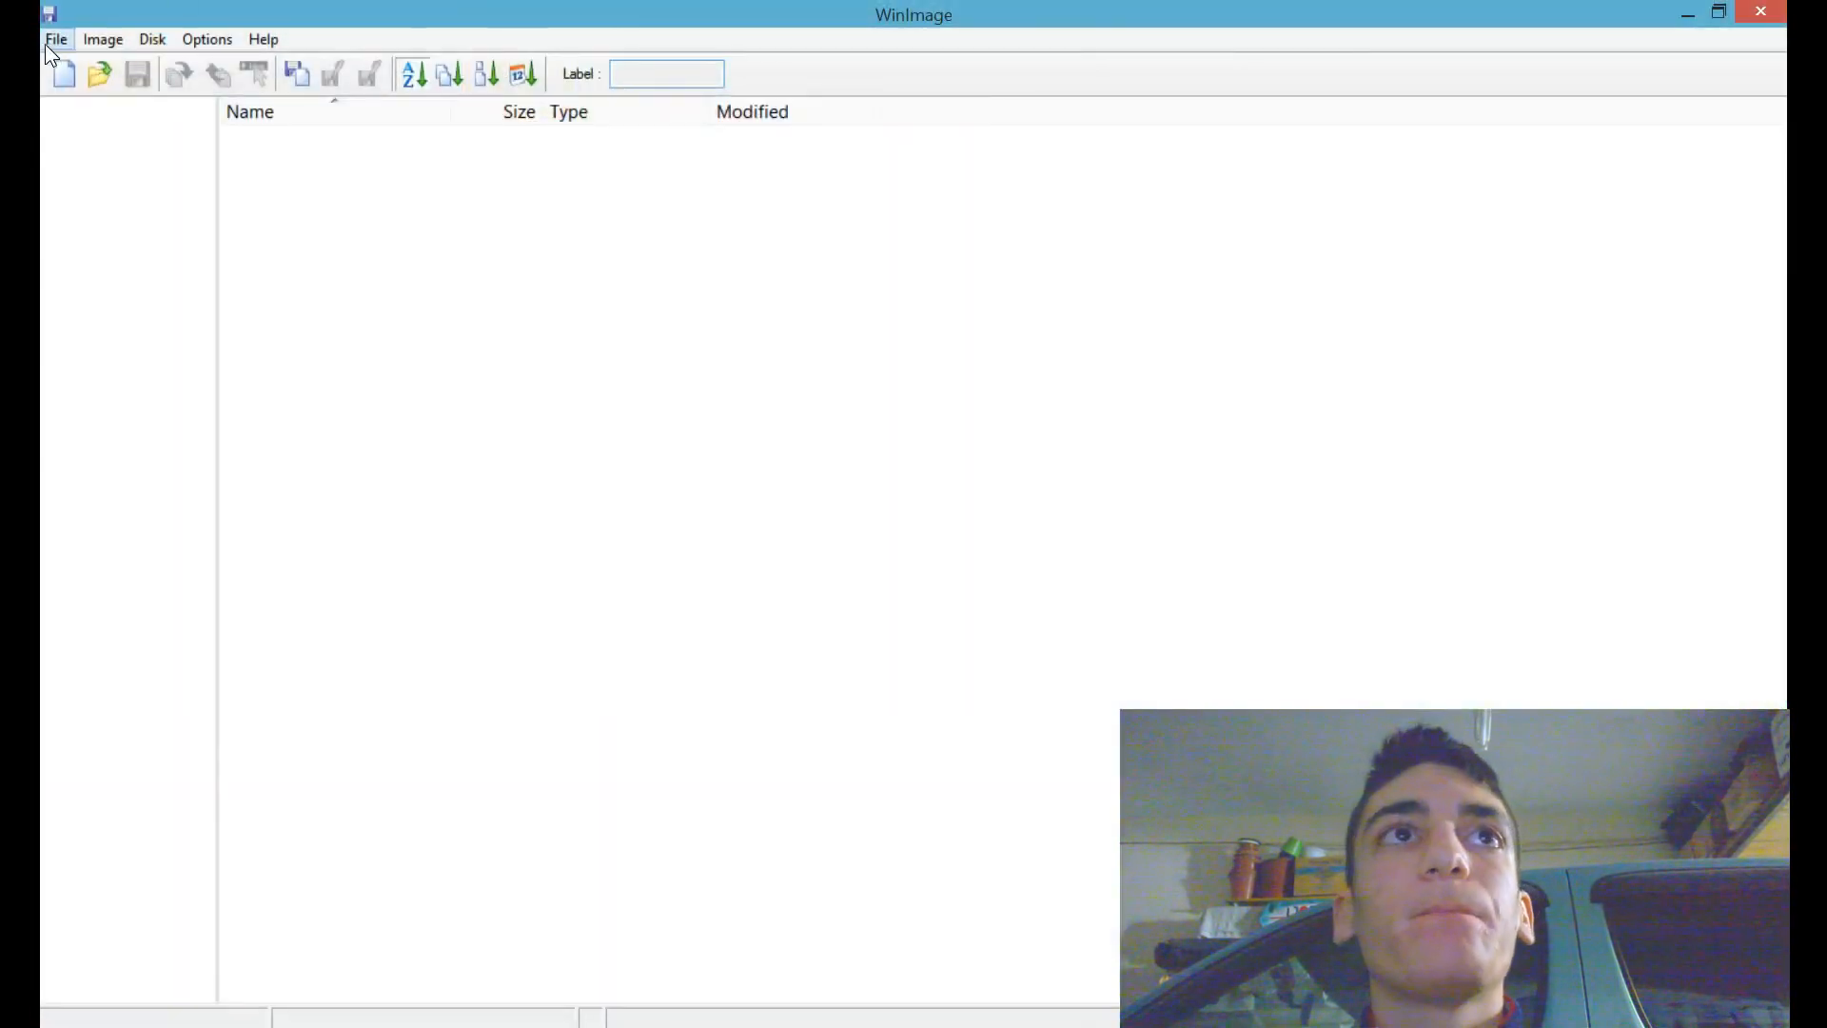
Start Disk > Restore Virtual Hard Disk image on physical drive, listing Disk 0 and Disk 1.
click(152, 38)
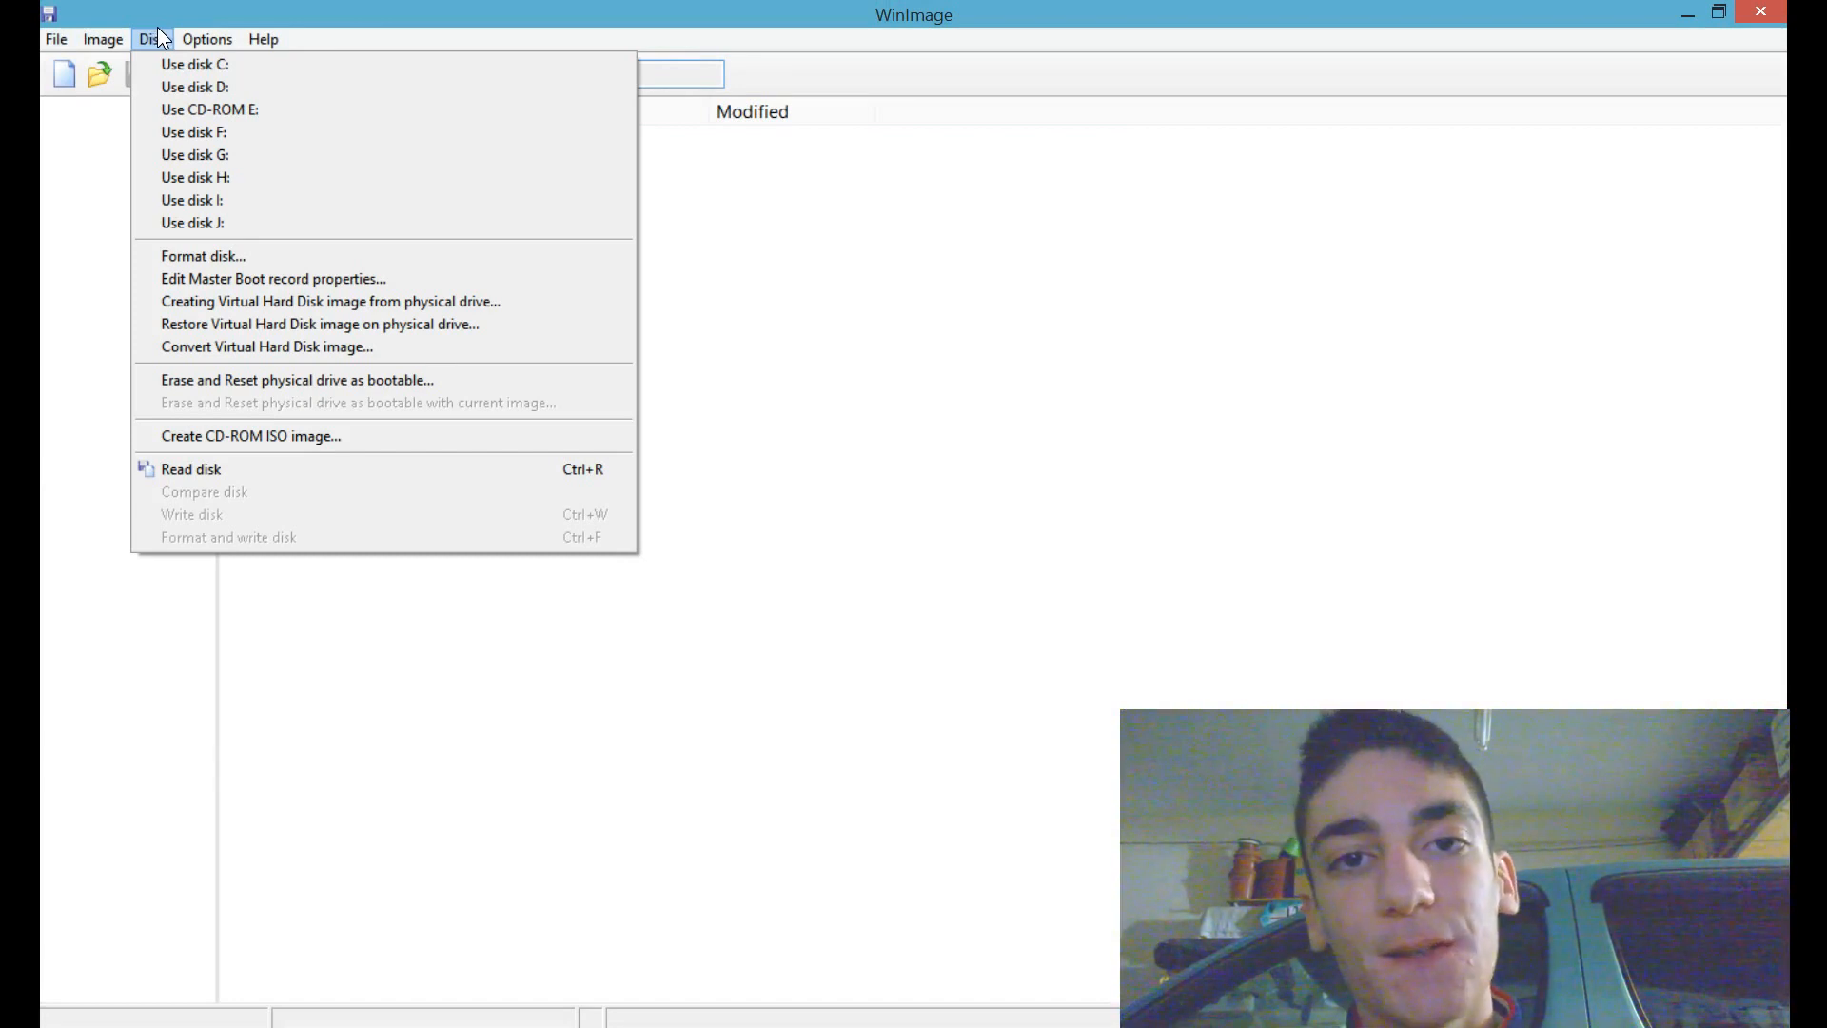
mouse_move(195, 154)
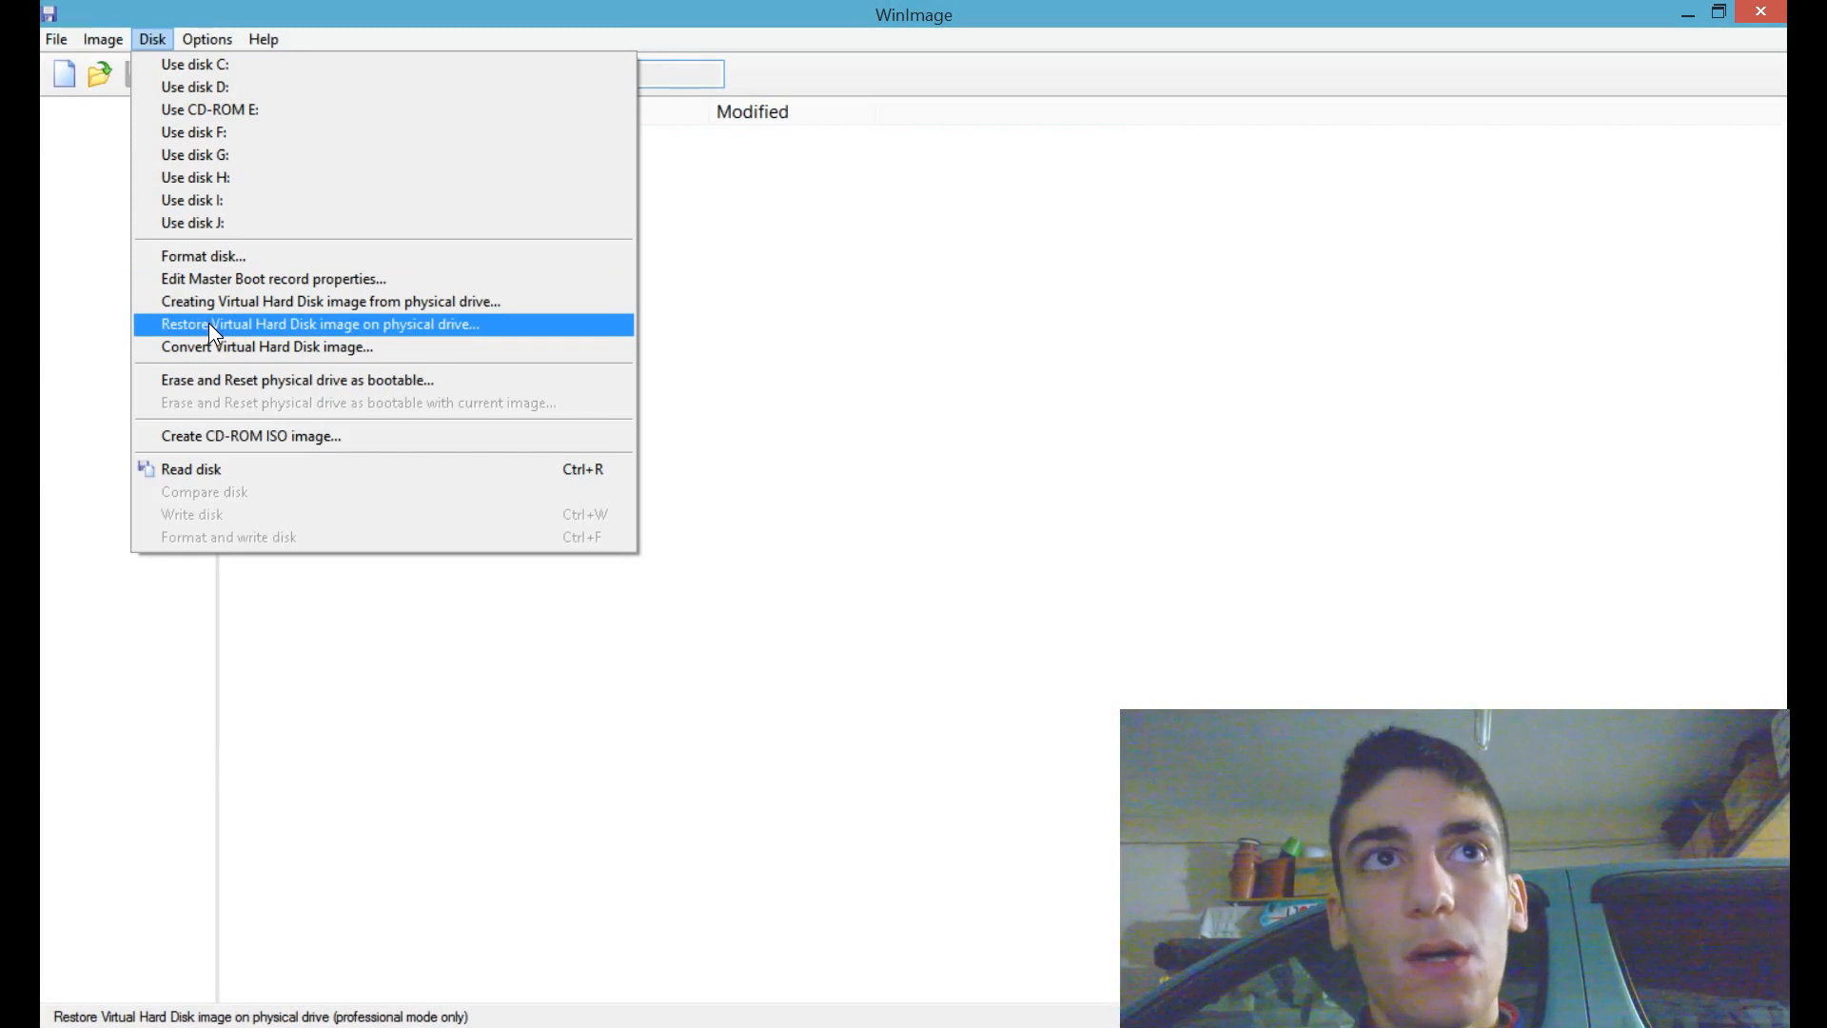
click(314, 324)
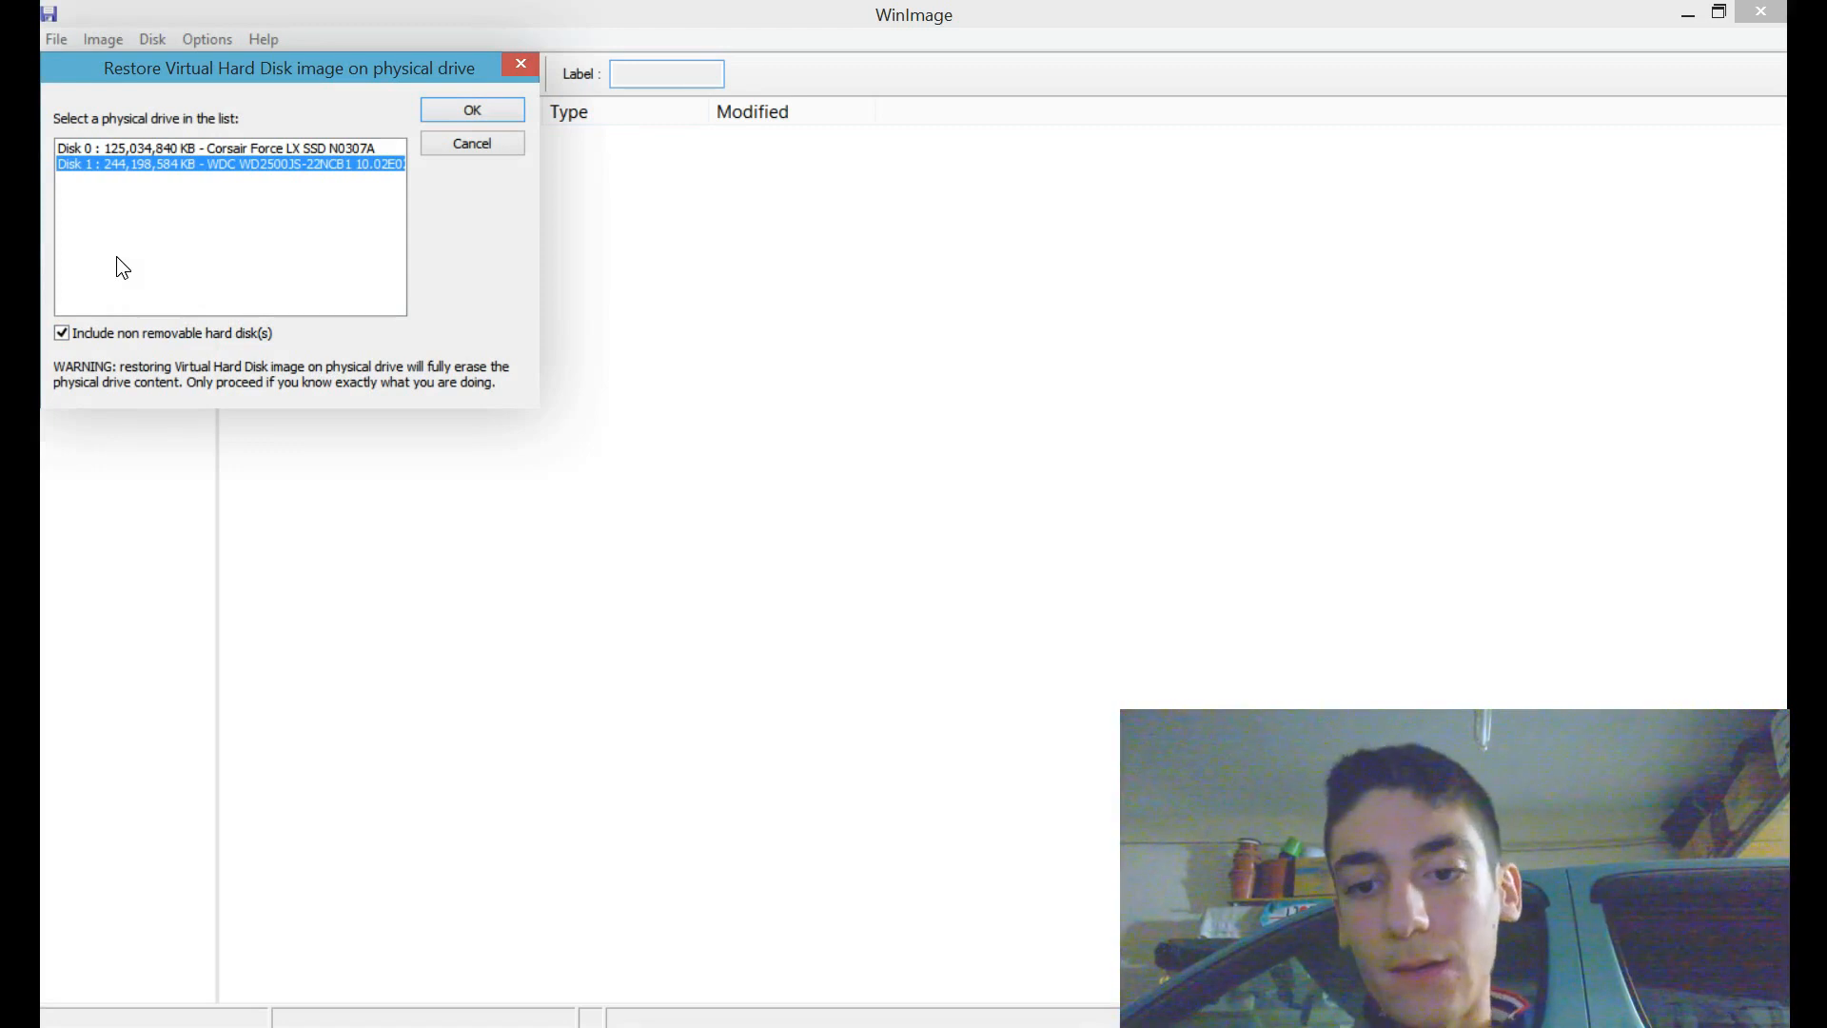
Restore the image onto Disk 1 (WDC drive), accepting the erase warning, then let the PC reboot.
drag(288, 68, 824, 275)
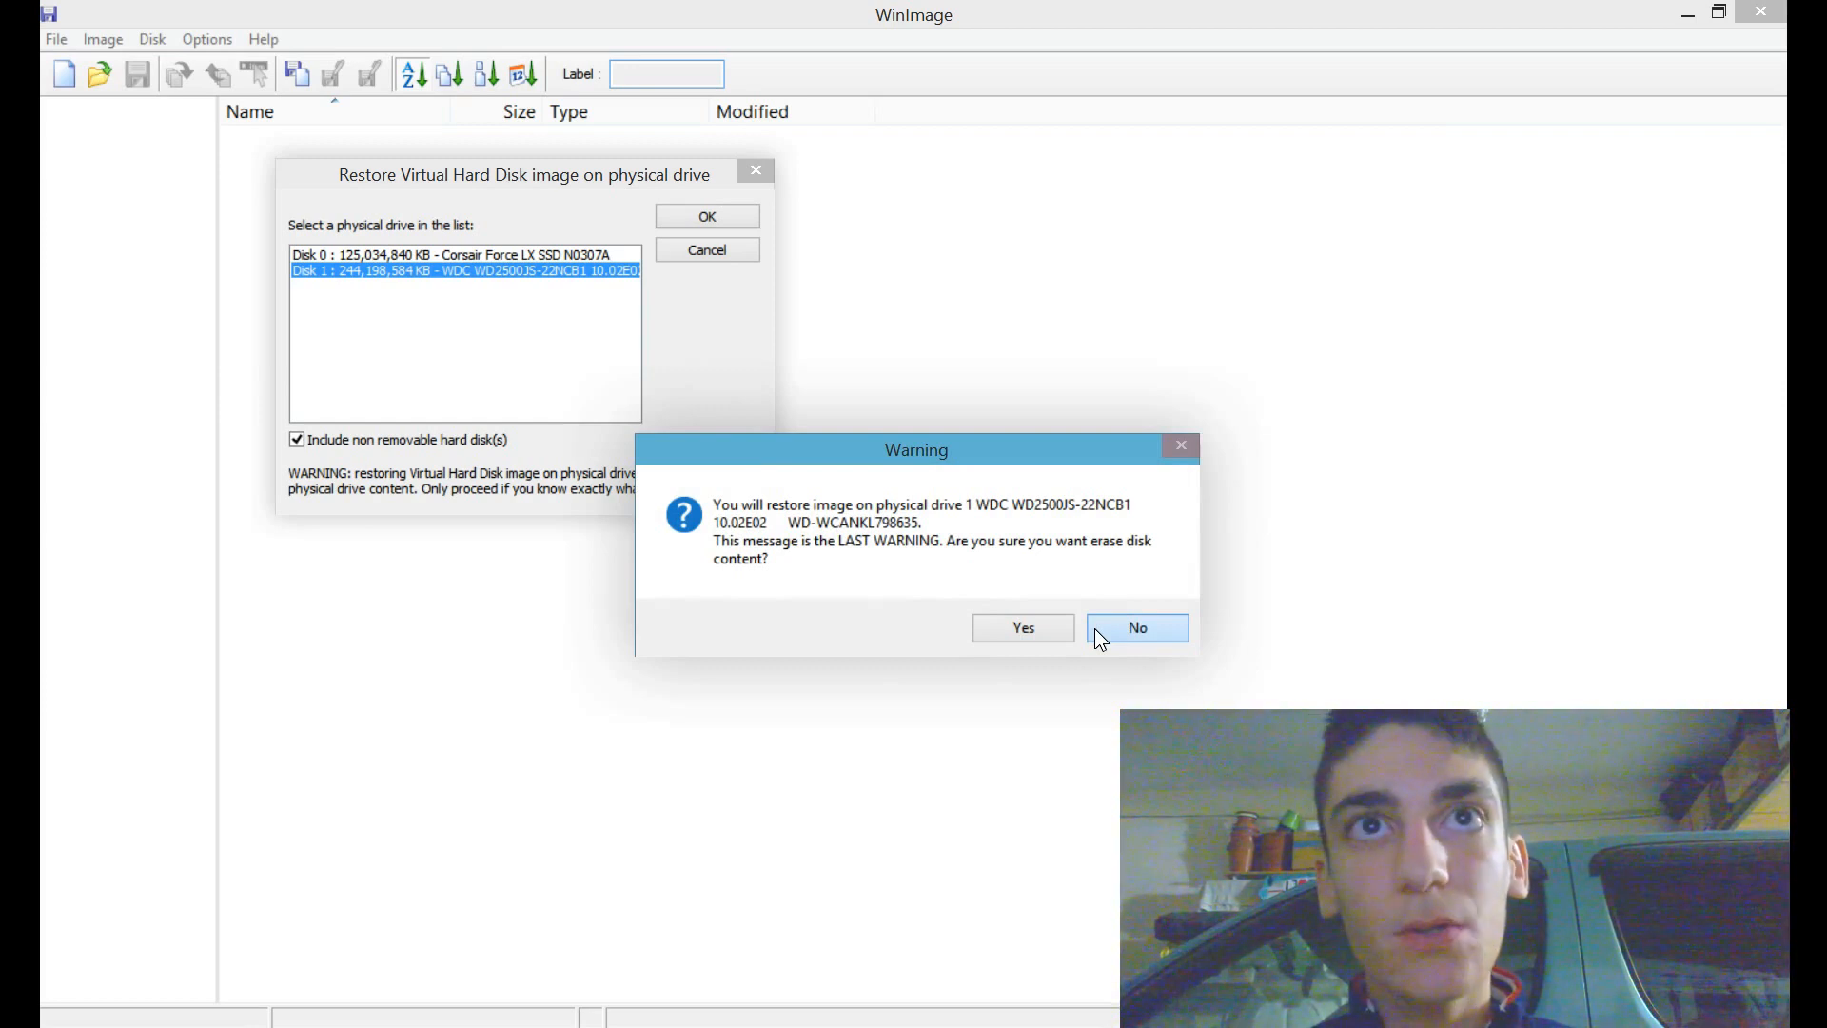
click(1136, 627)
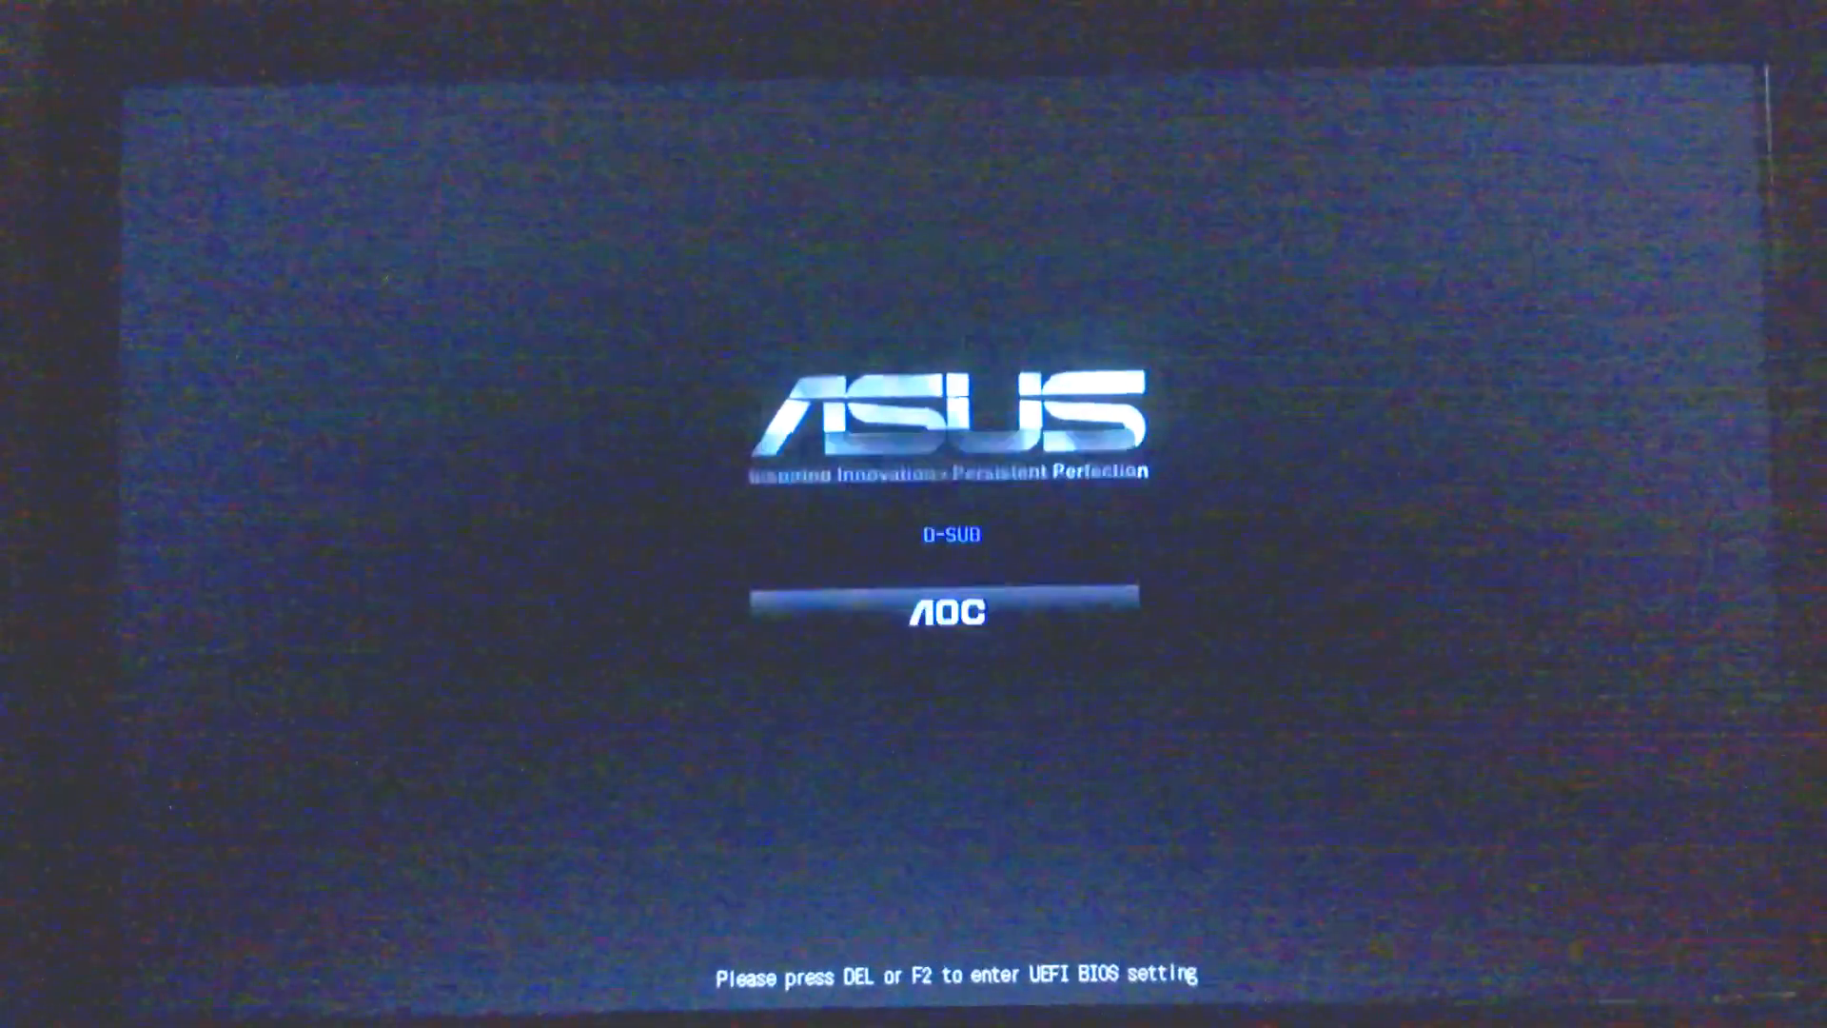
Enter the ASUS UEFI BIOS with DEL at startup and show the Boot option priorities.
key(Delete)
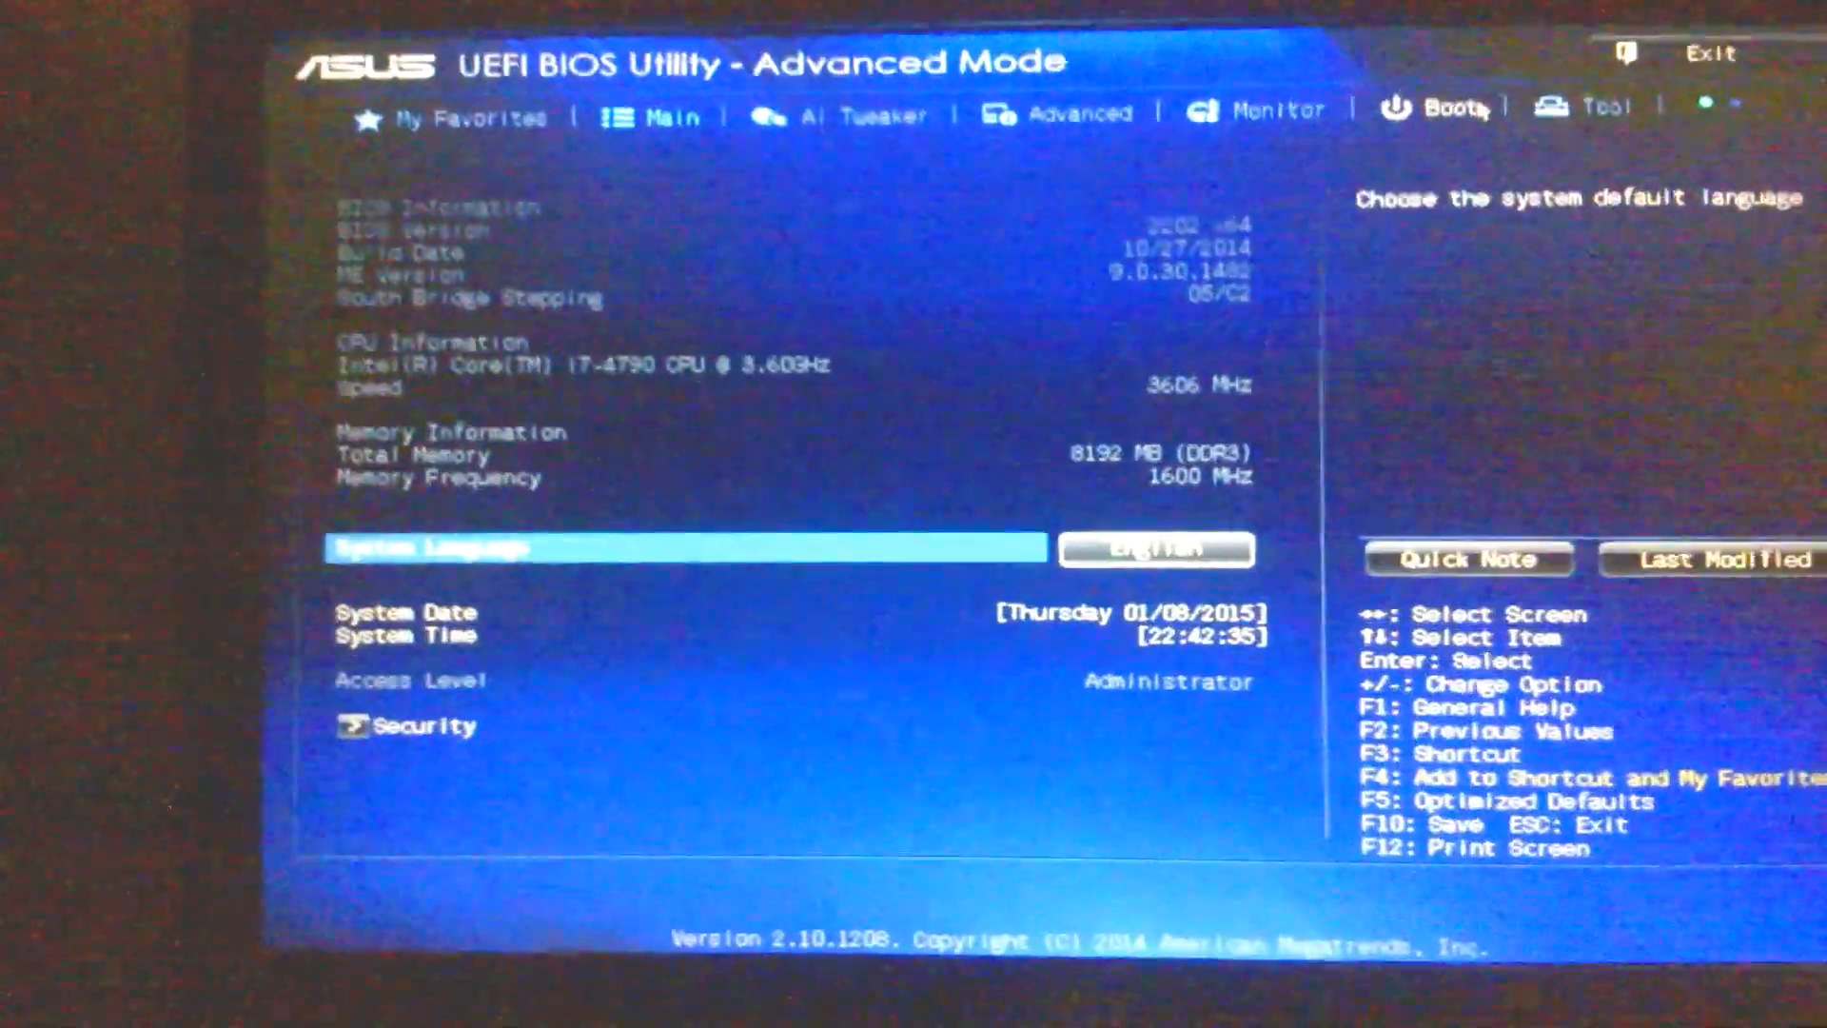
click(1439, 106)
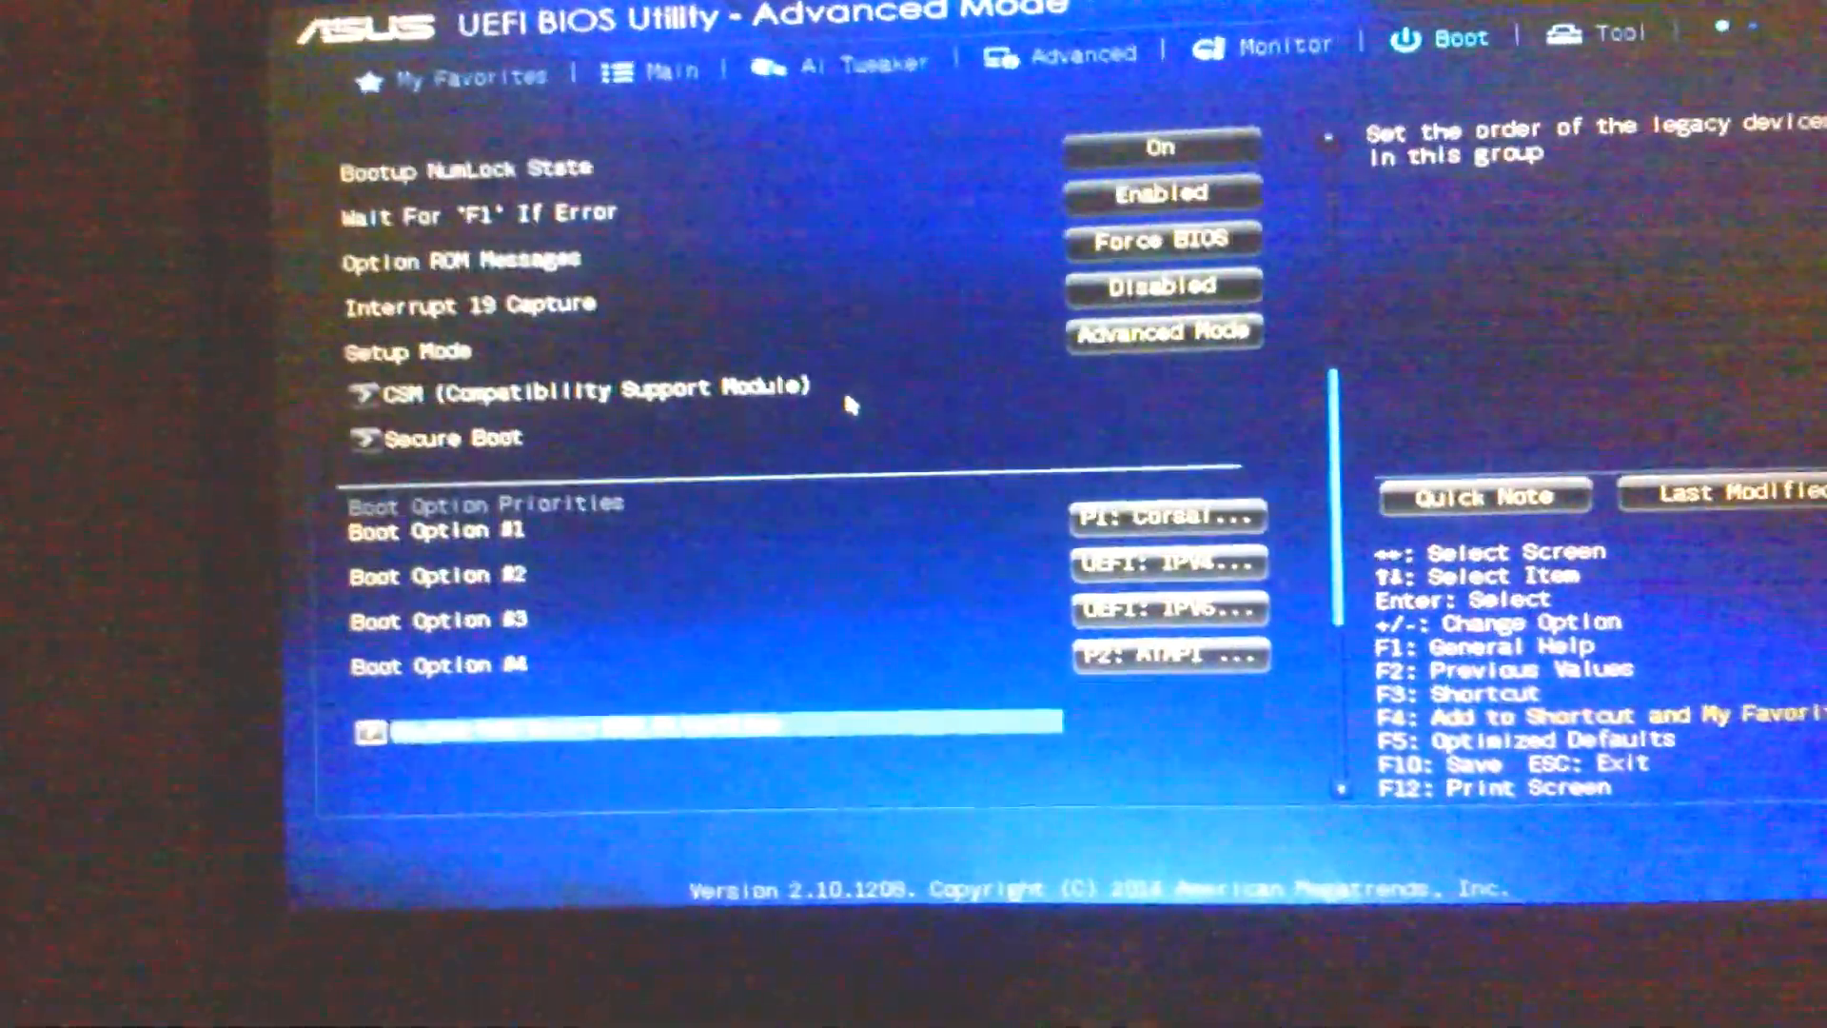